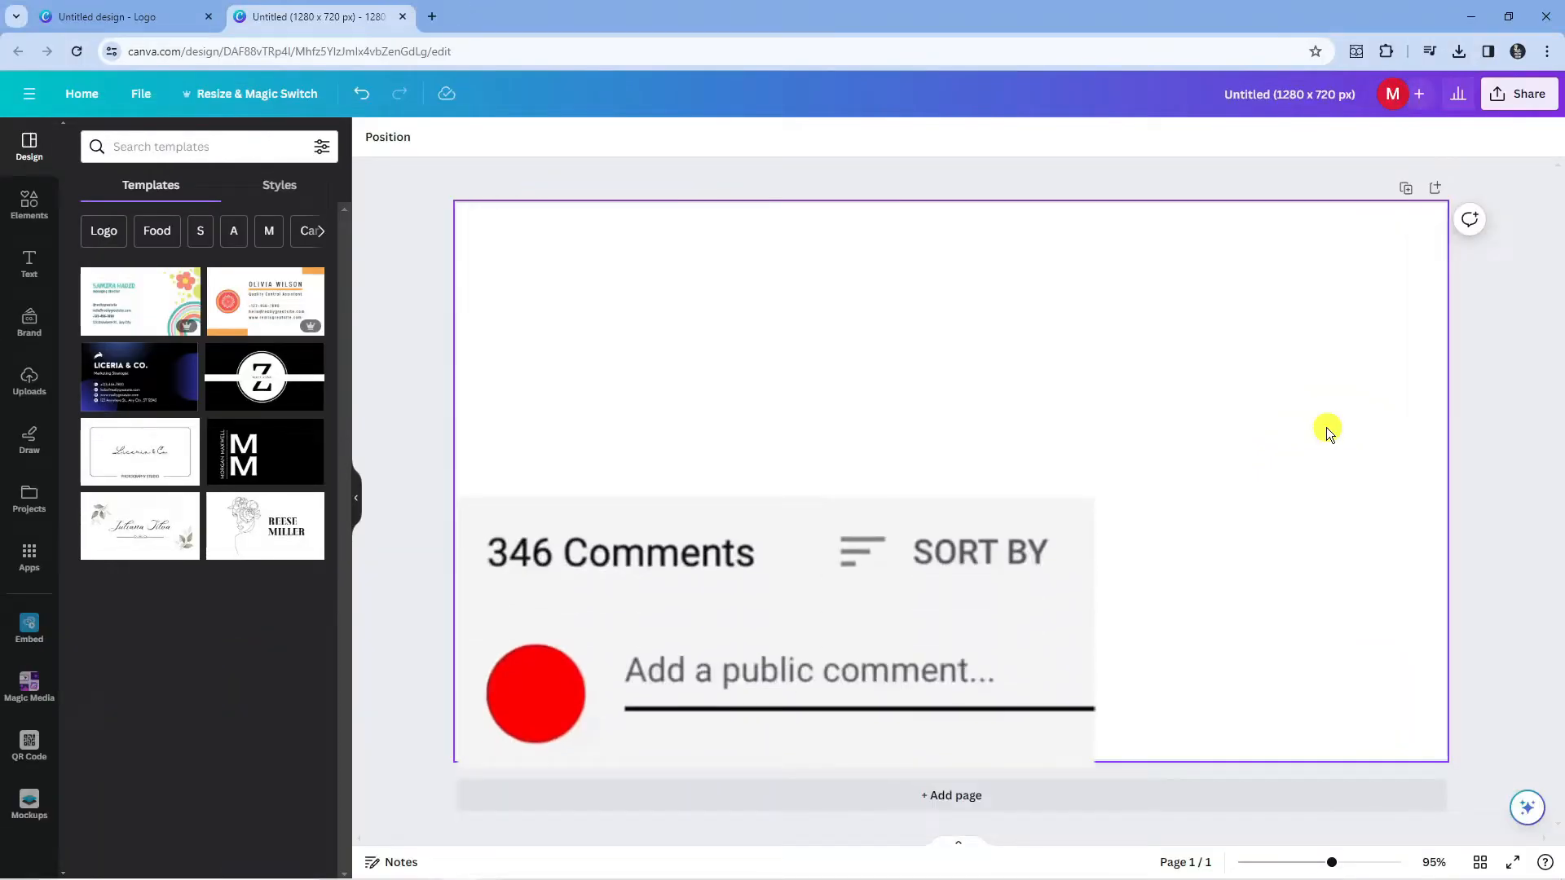
- Add the man-with-cup photo from Uploads to the page and launch BG Remover
text(Great vid!)
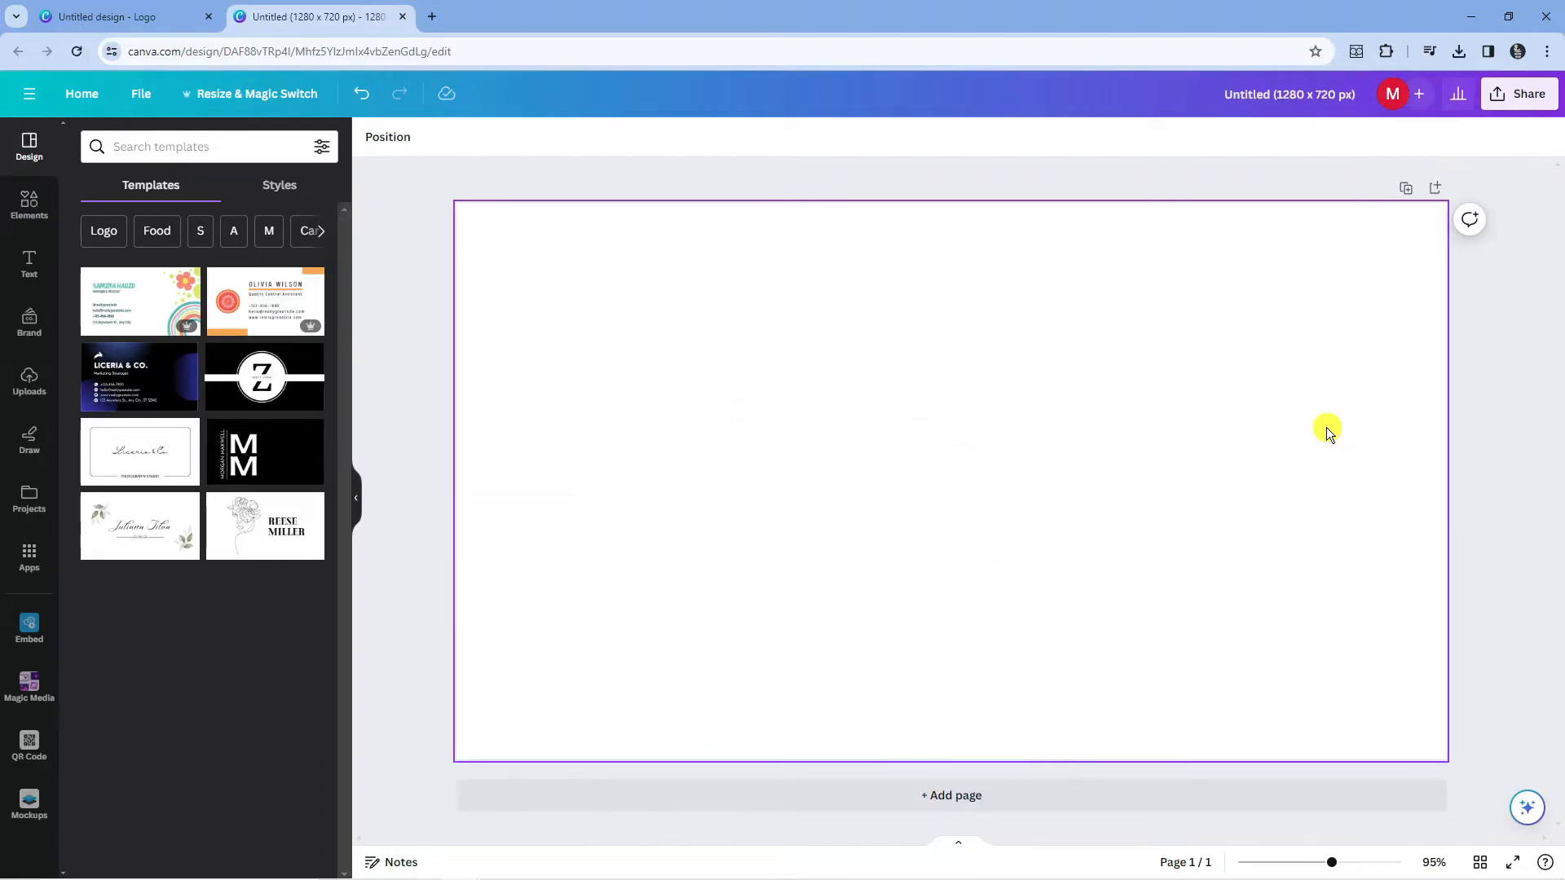
mouse_move(1064, 337)
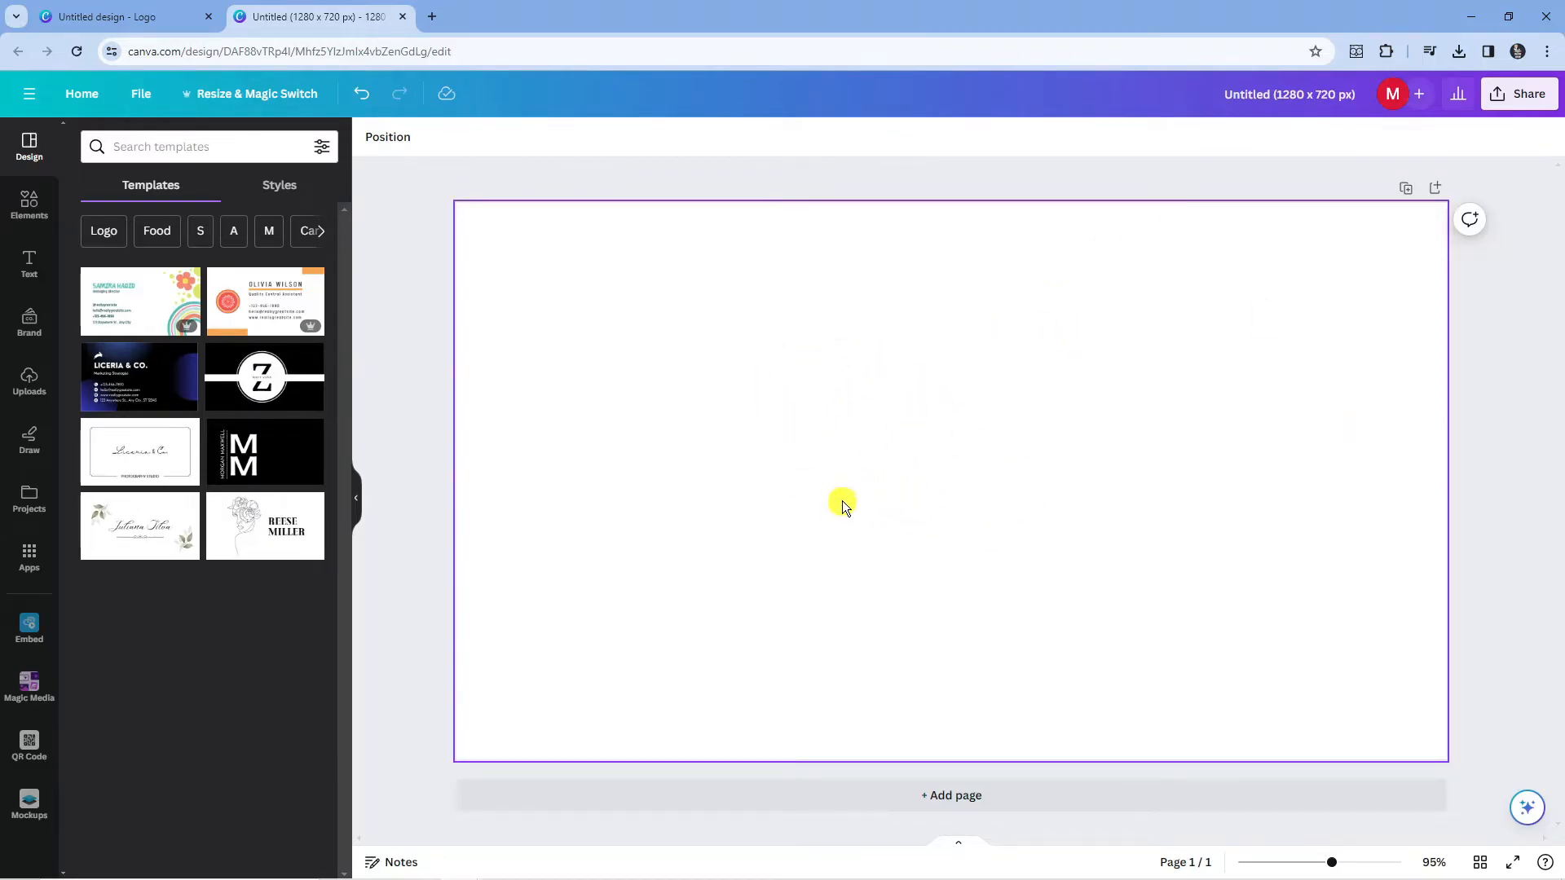
click(28, 379)
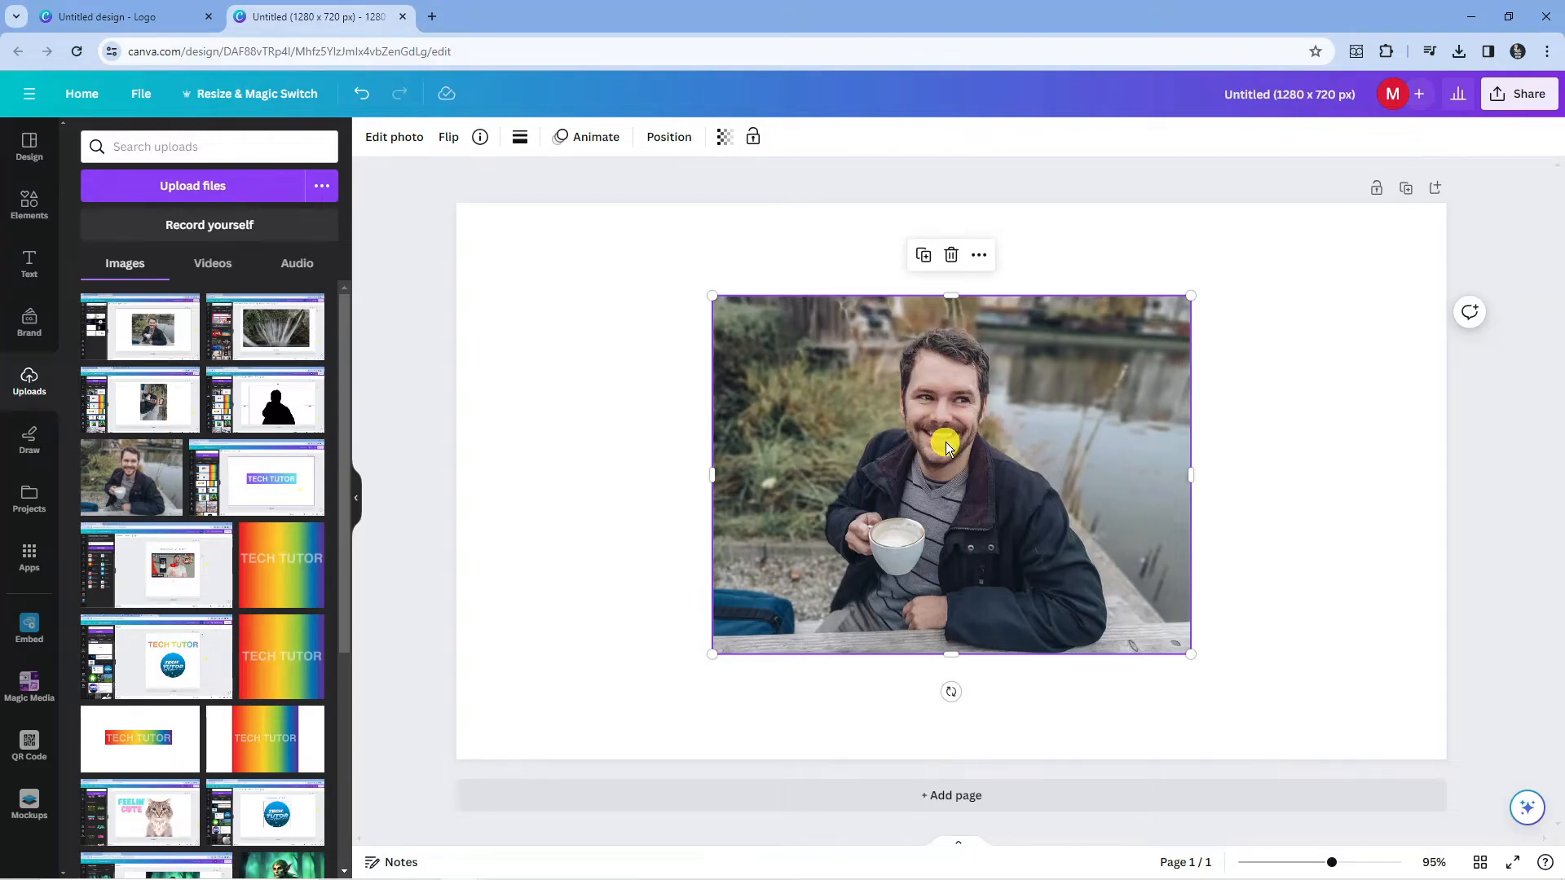
mouse_move(945, 409)
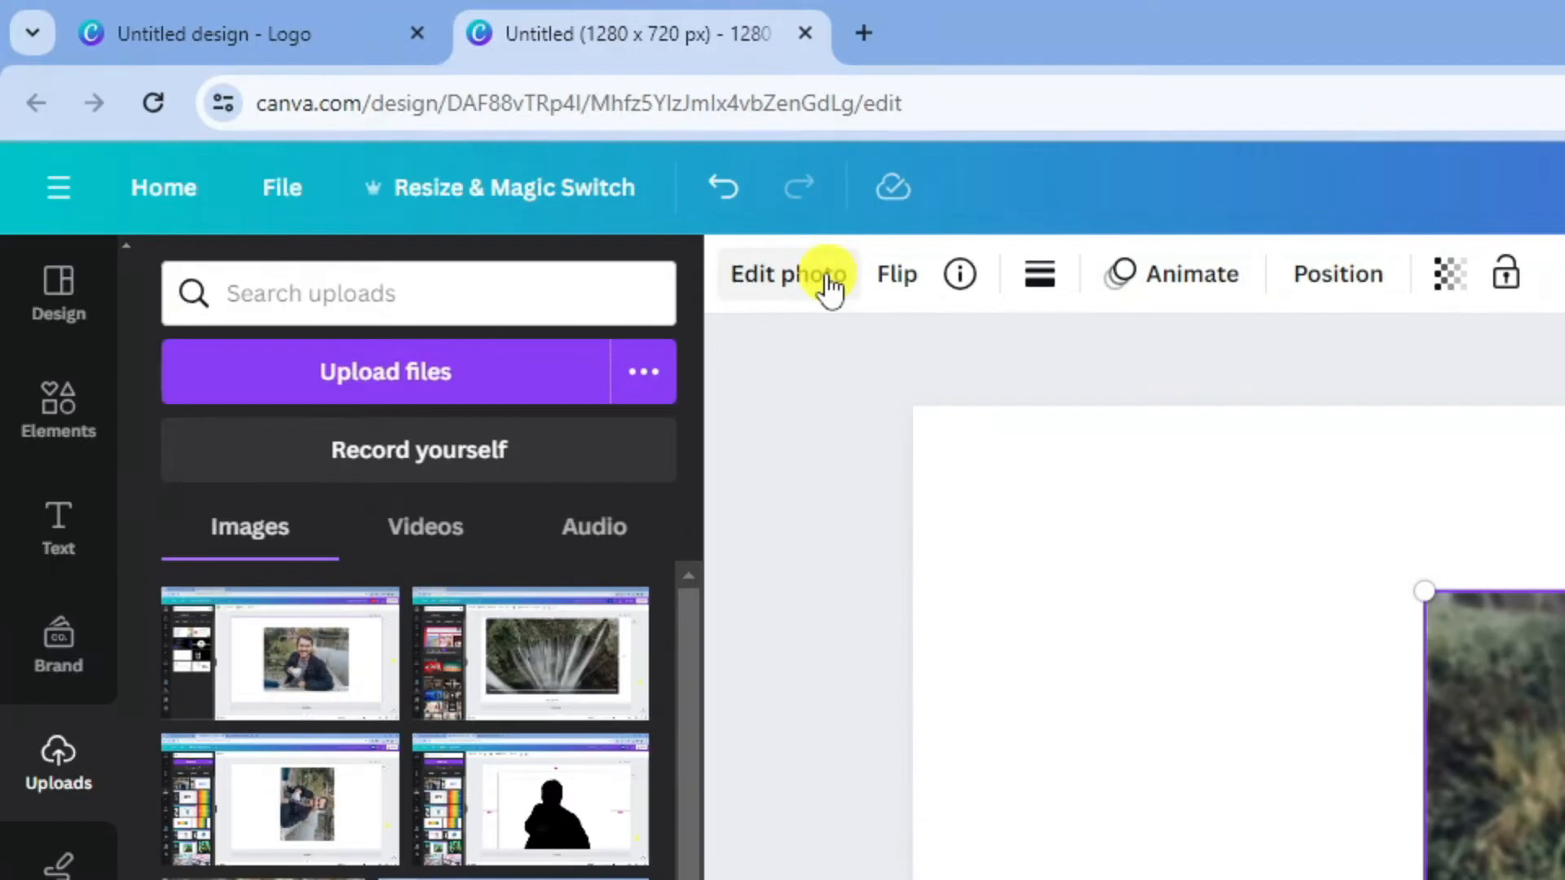
click(787, 274)
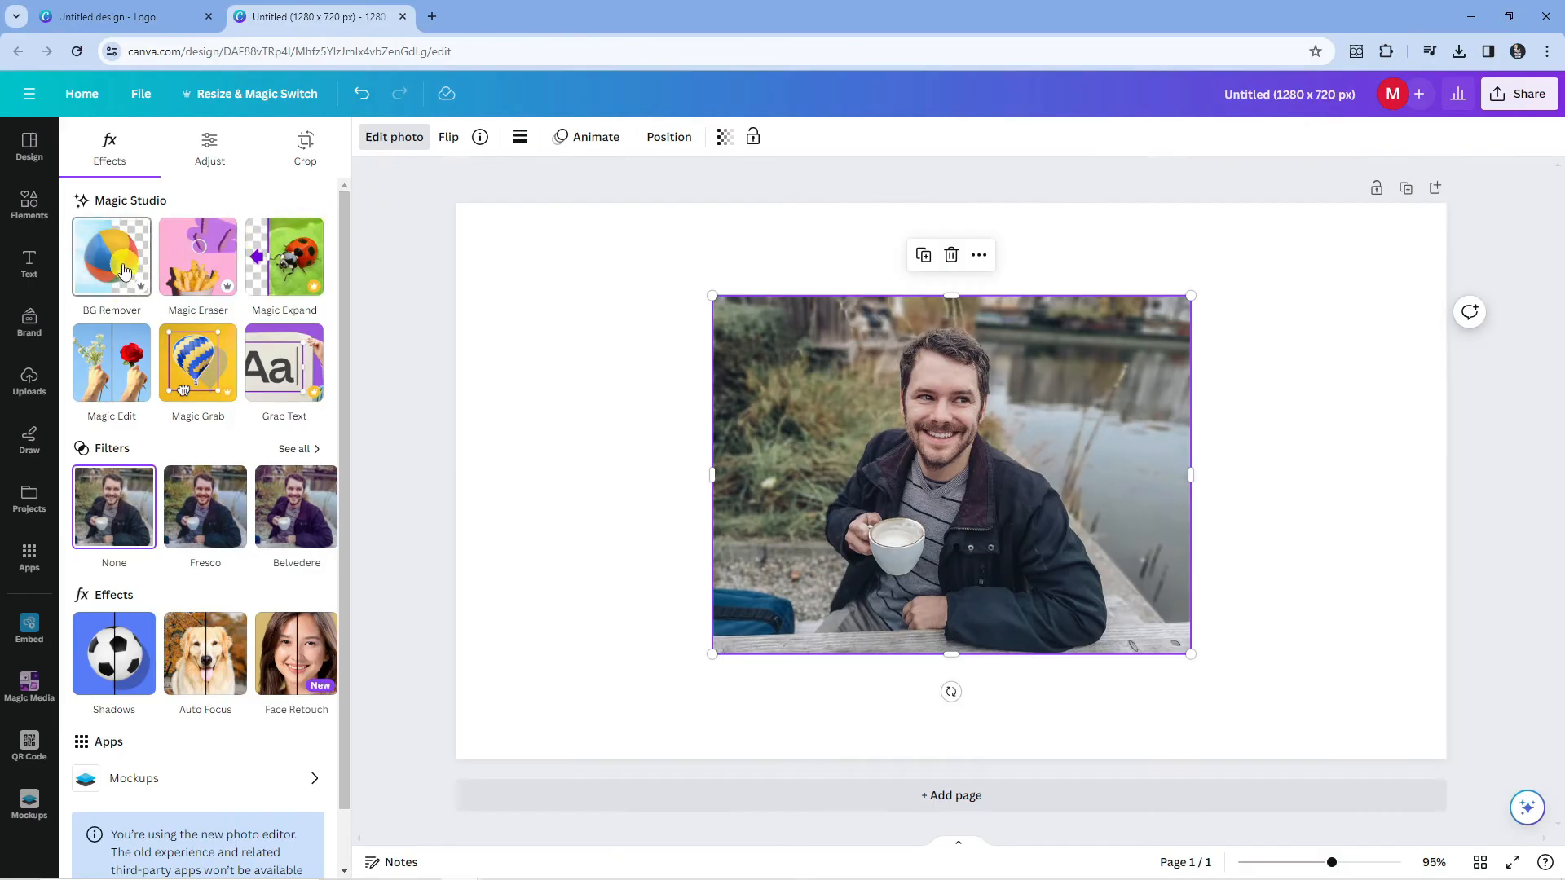
click(111, 255)
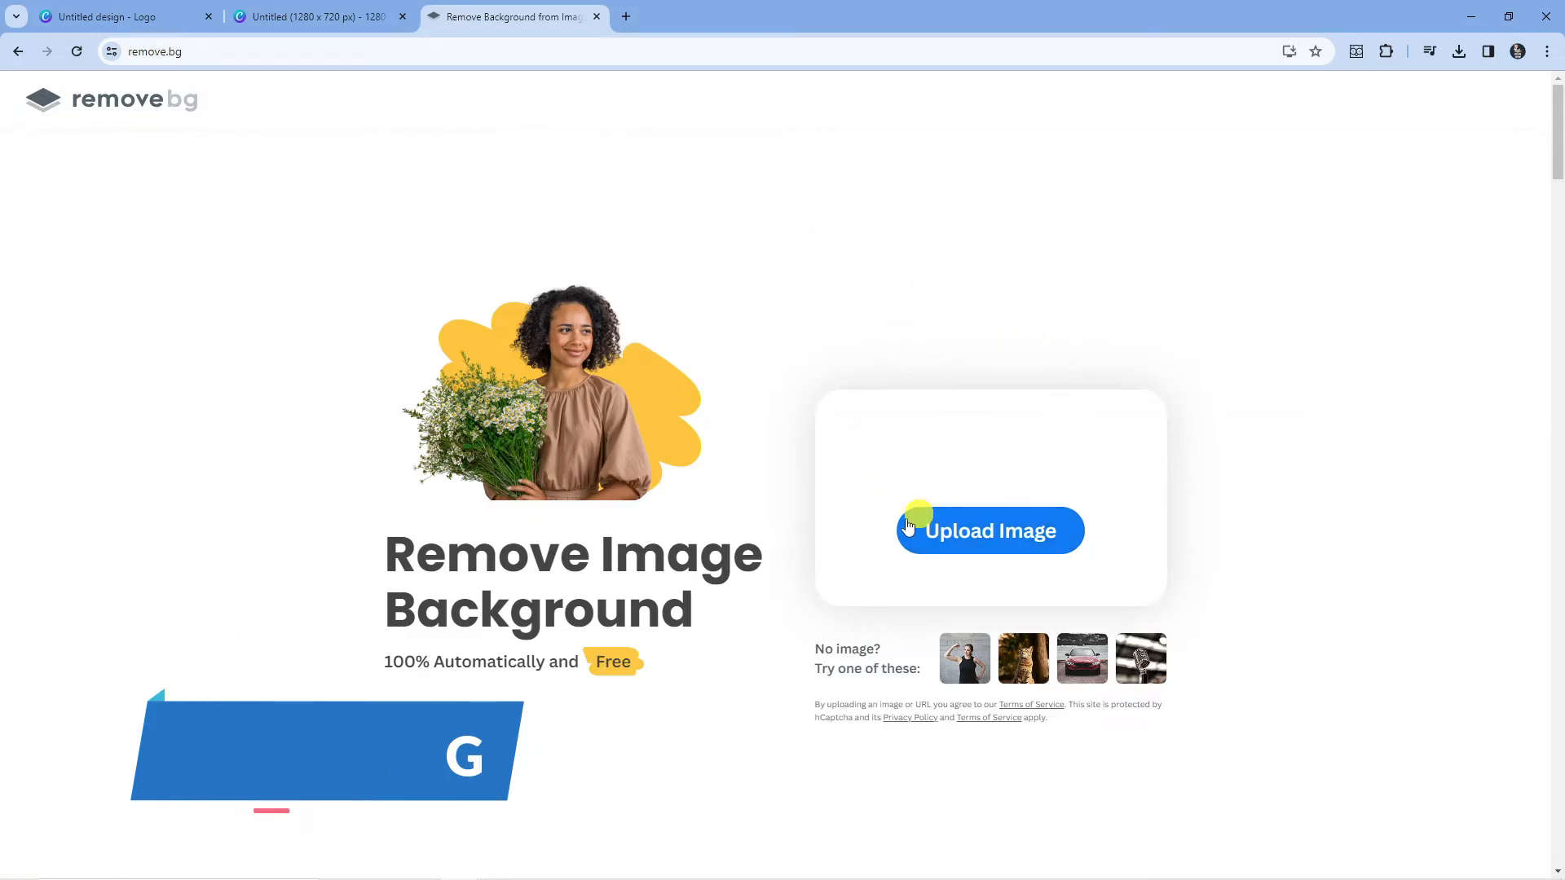
- Upload the photo to remove.bg, download the transparent PNG cut-out, and return to Canva
click(989, 529)
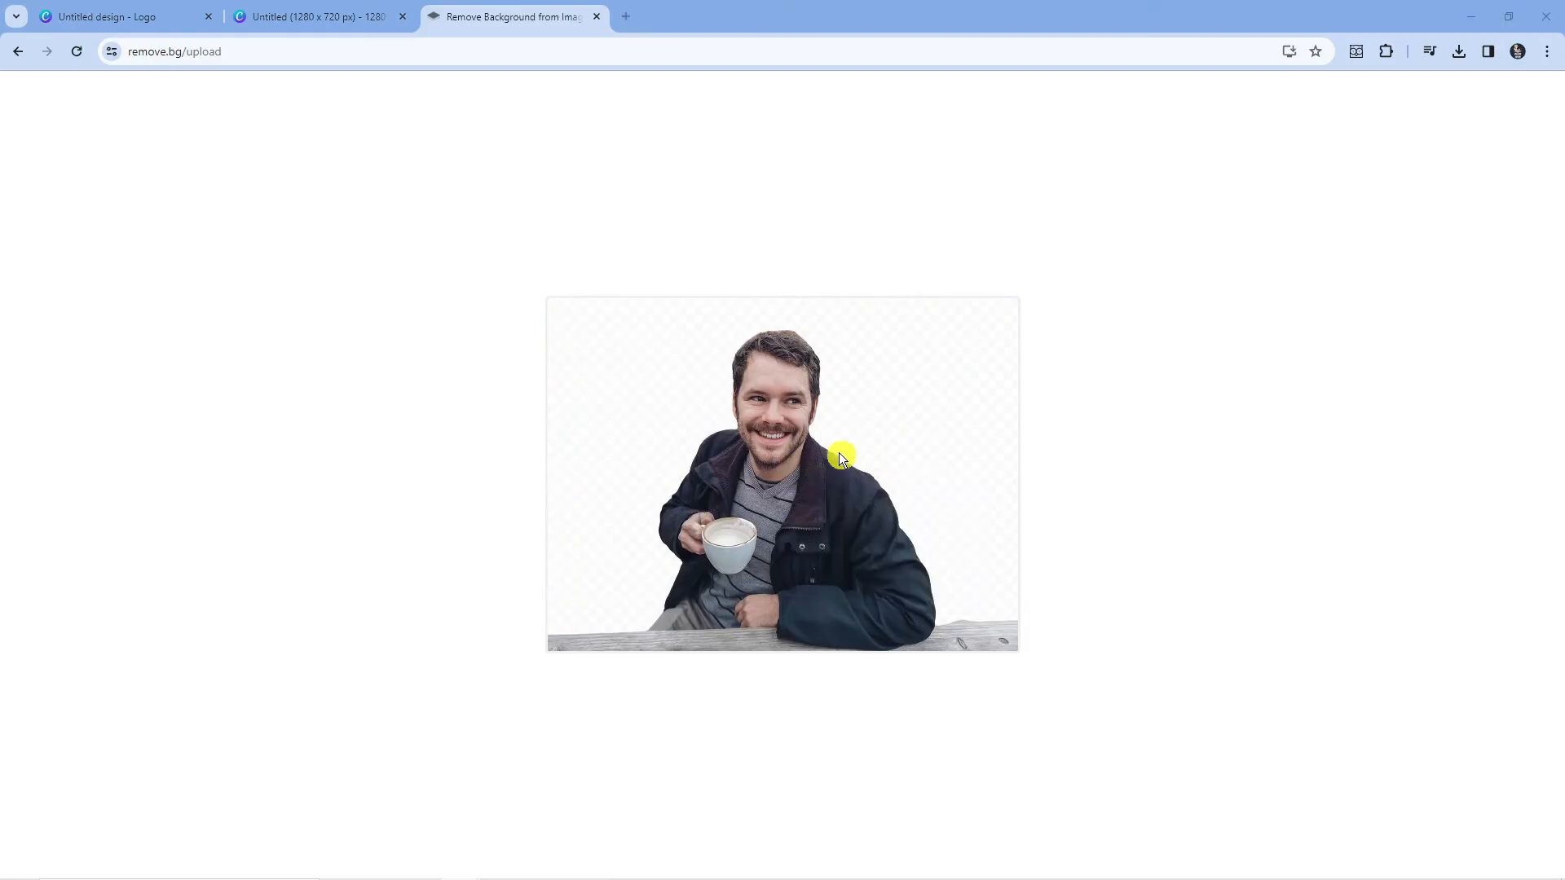
click(1458, 51)
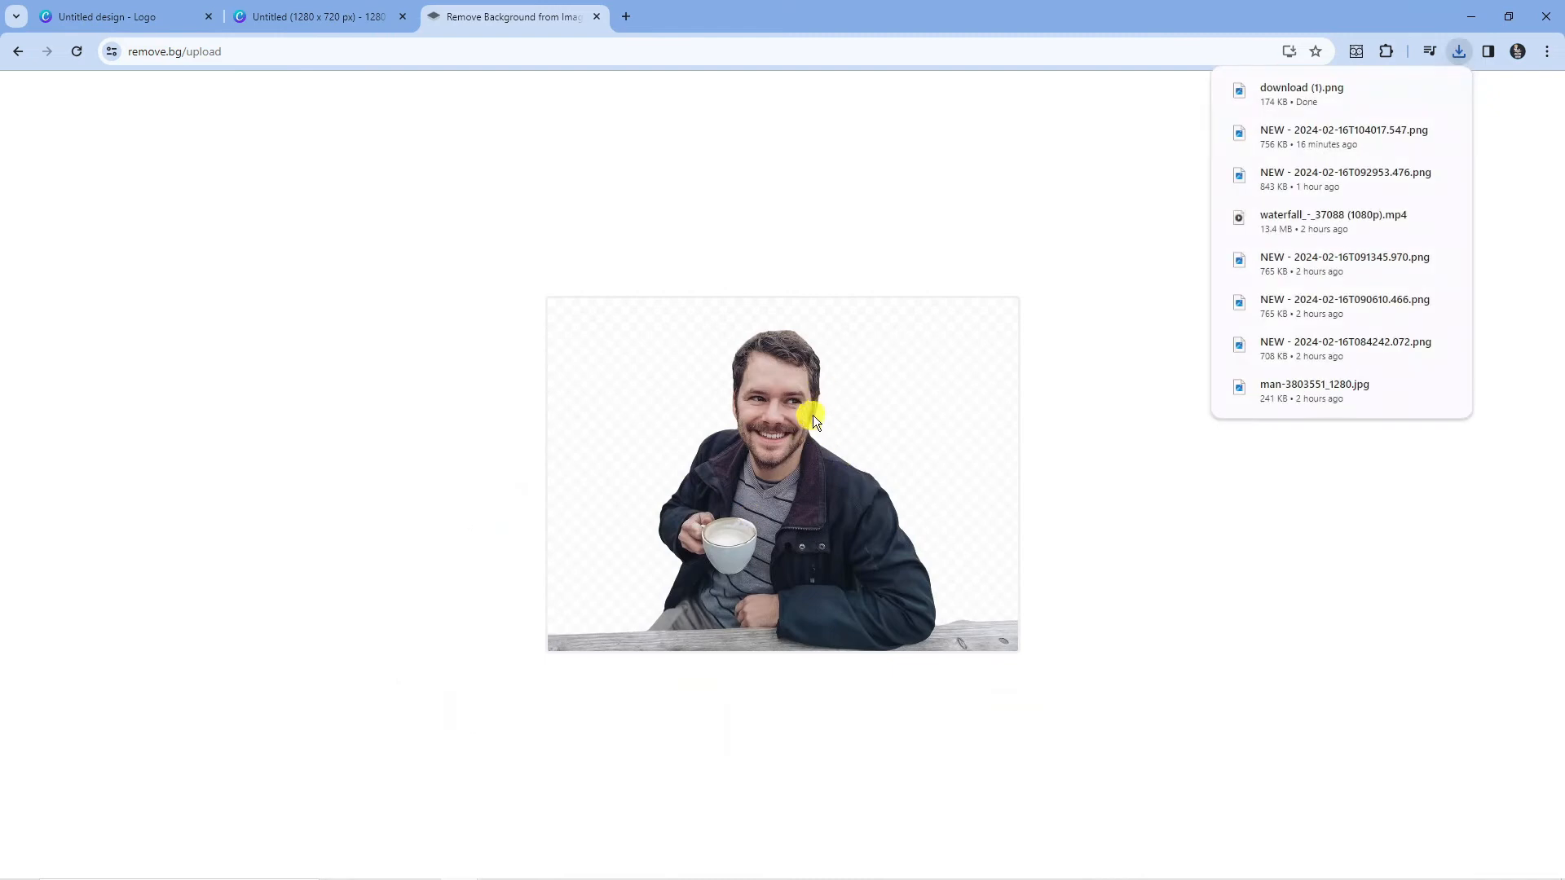
click(317, 17)
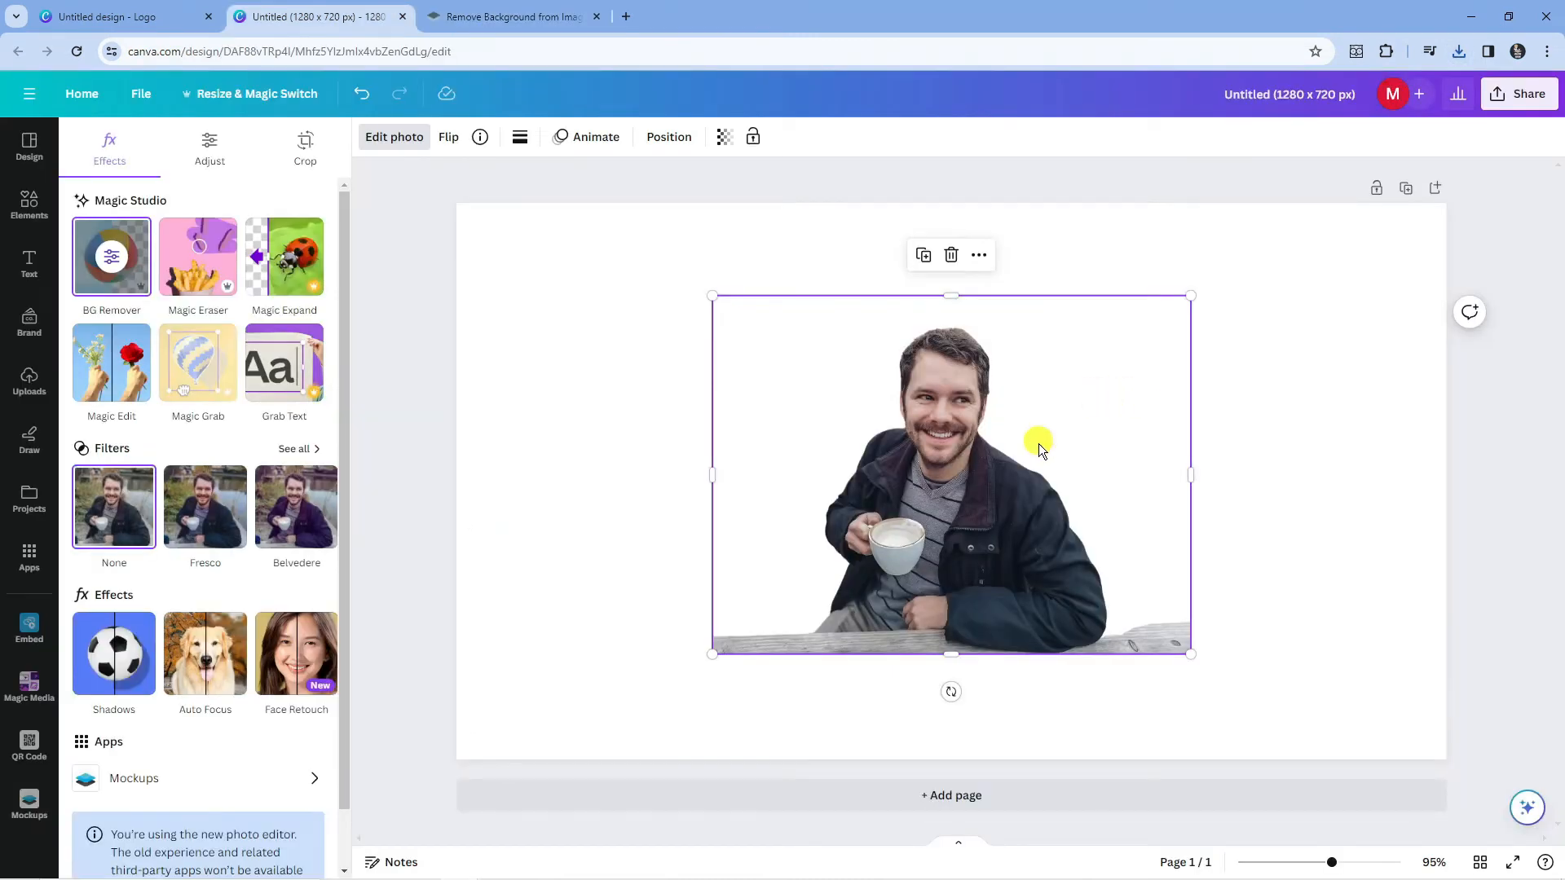
- Enlarge the cut-out man, crop the bench strip off the bottom, then enlarge again
drag(711, 295, 671, 266)
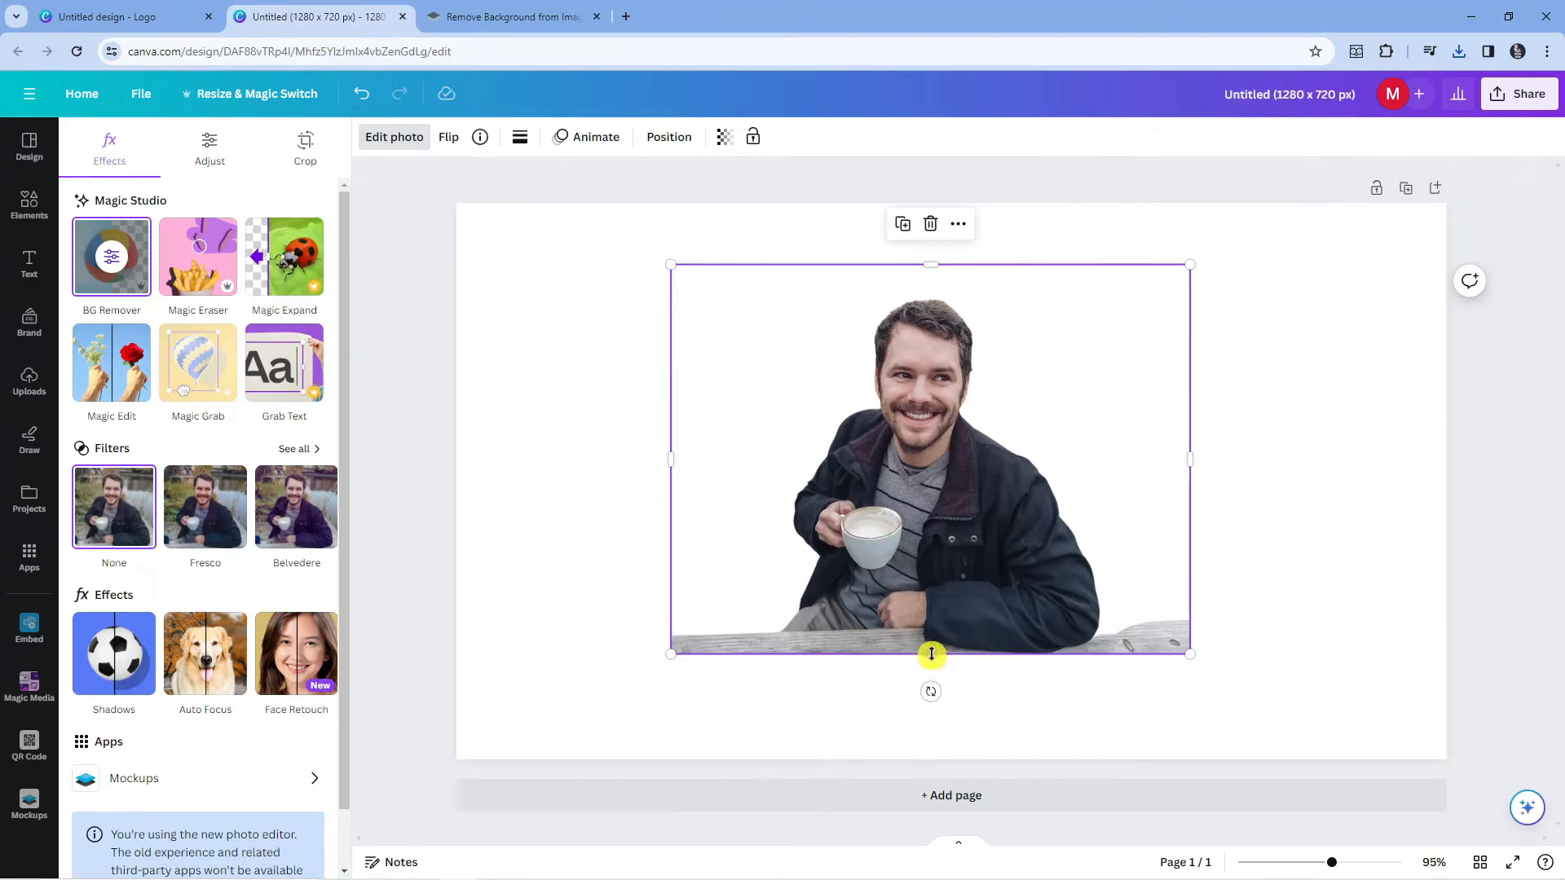
drag(930, 653, 931, 616)
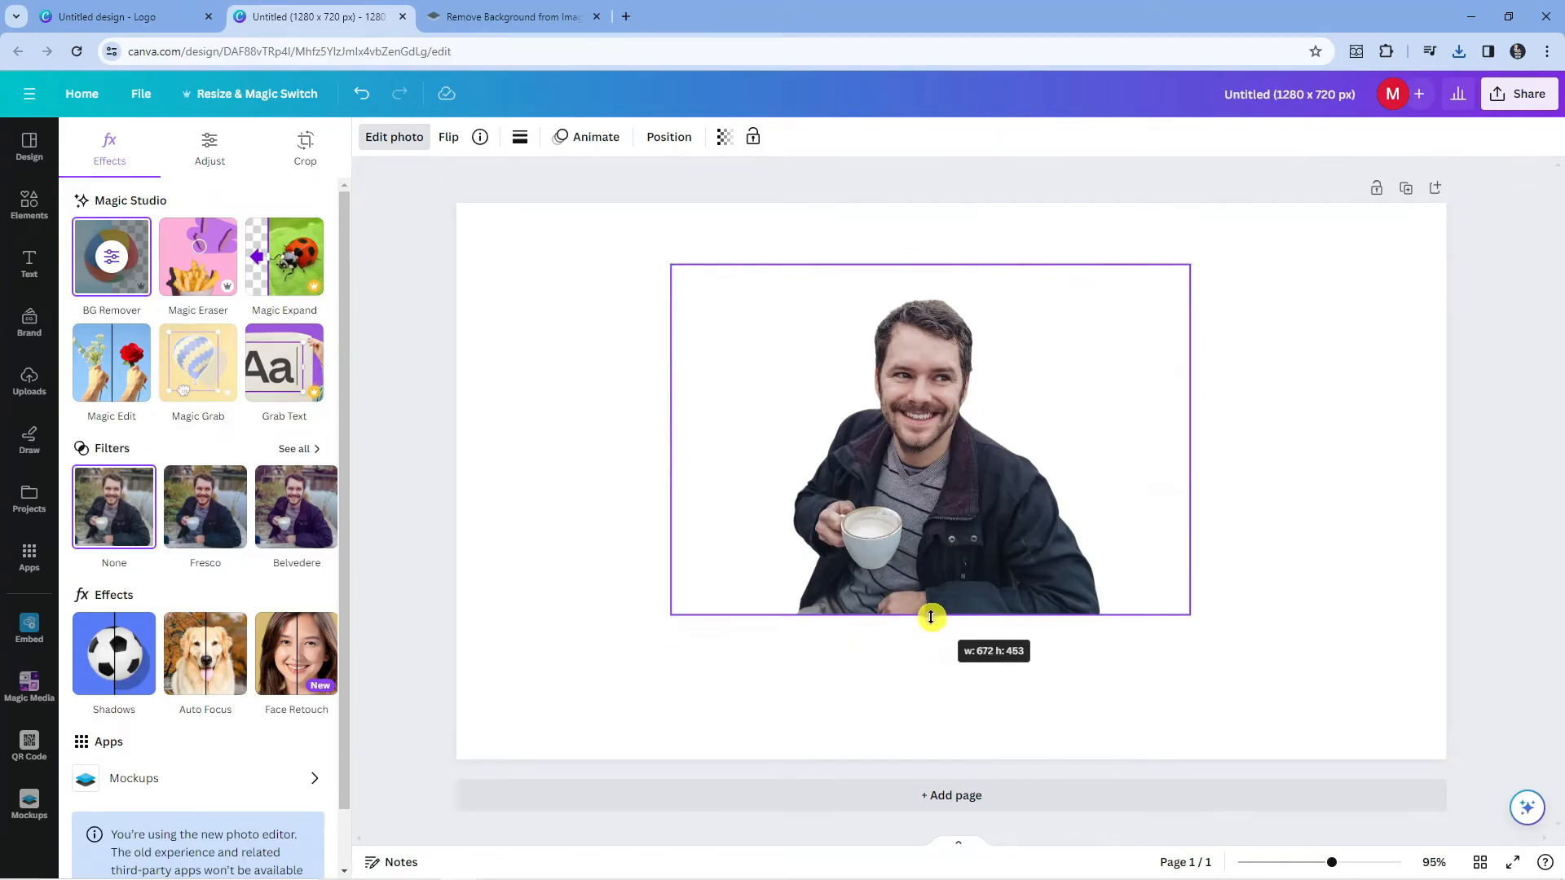
drag(931, 617, 1243, 658)
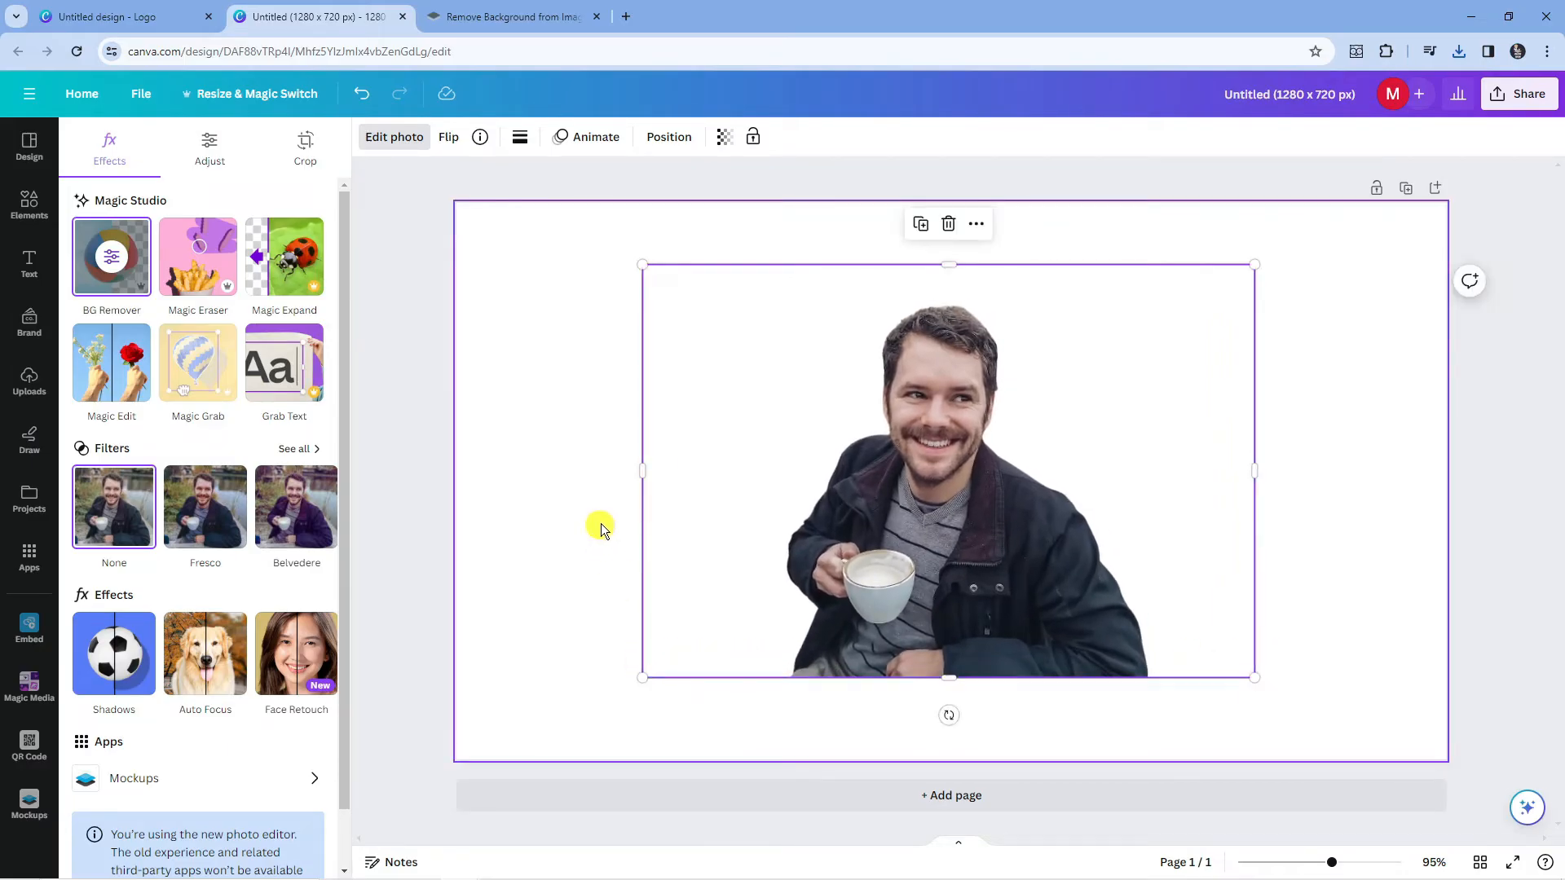
mouse_move(806, 415)
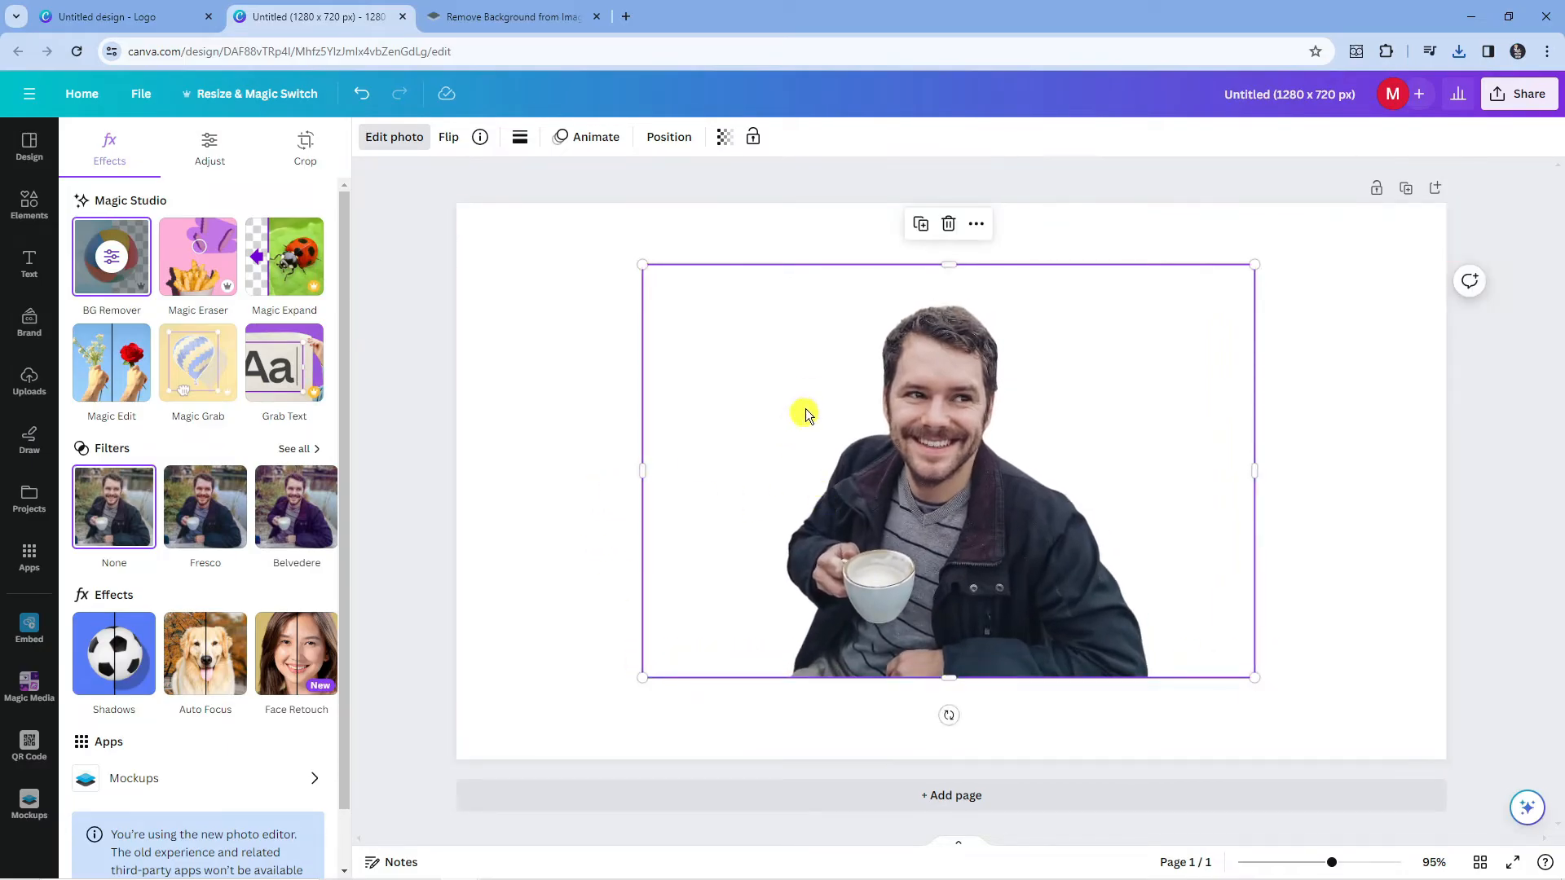
- Apply the Glow shadow effect to the cut-out man from Edit photo's Shadows options
click(30, 382)
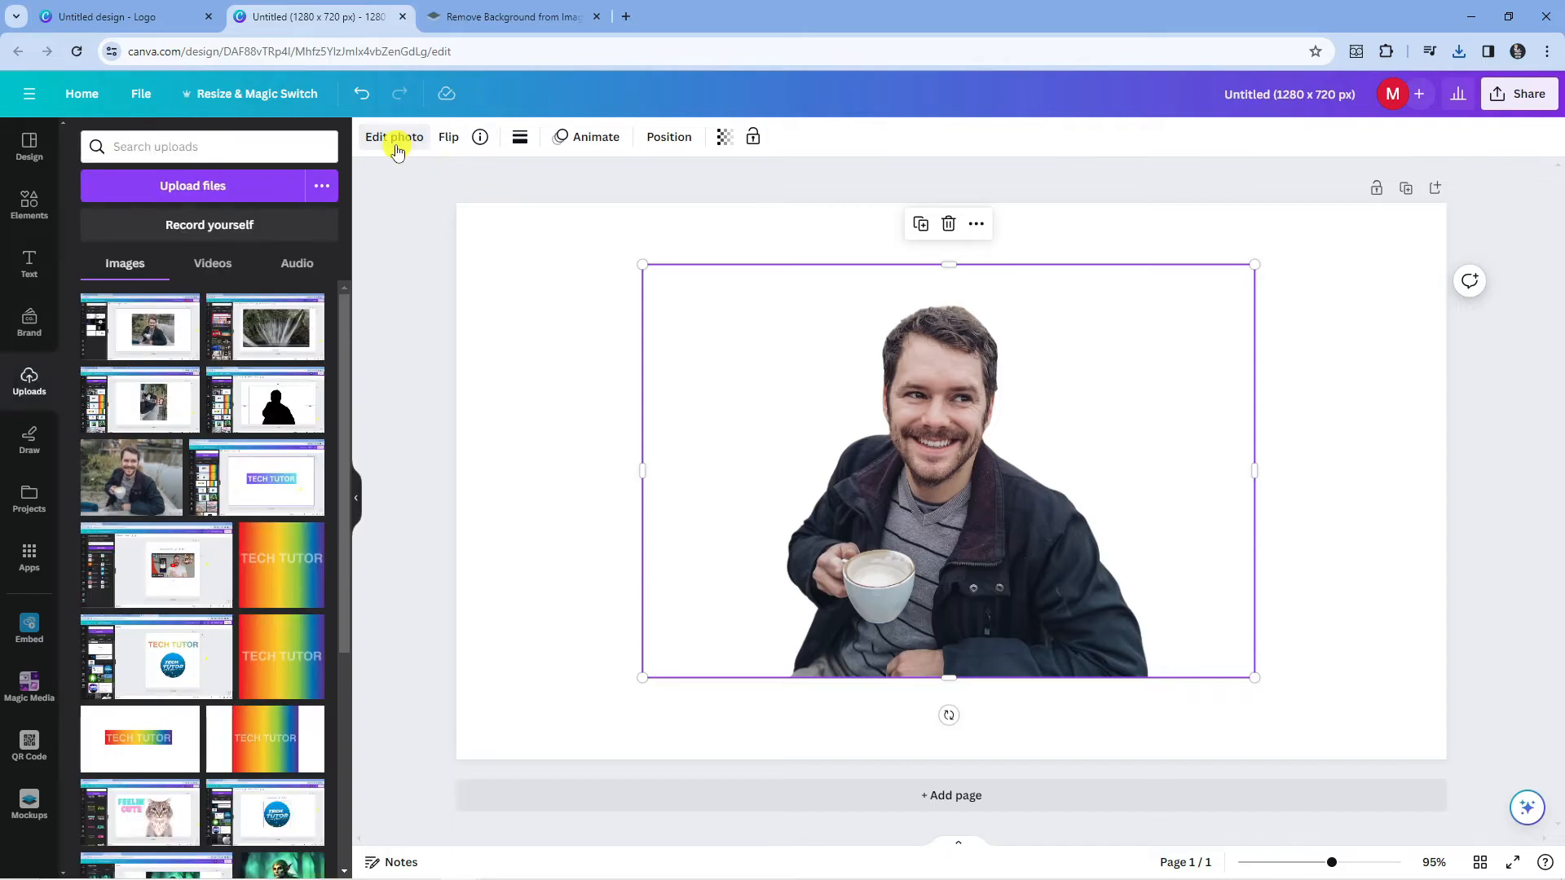
click(393, 137)
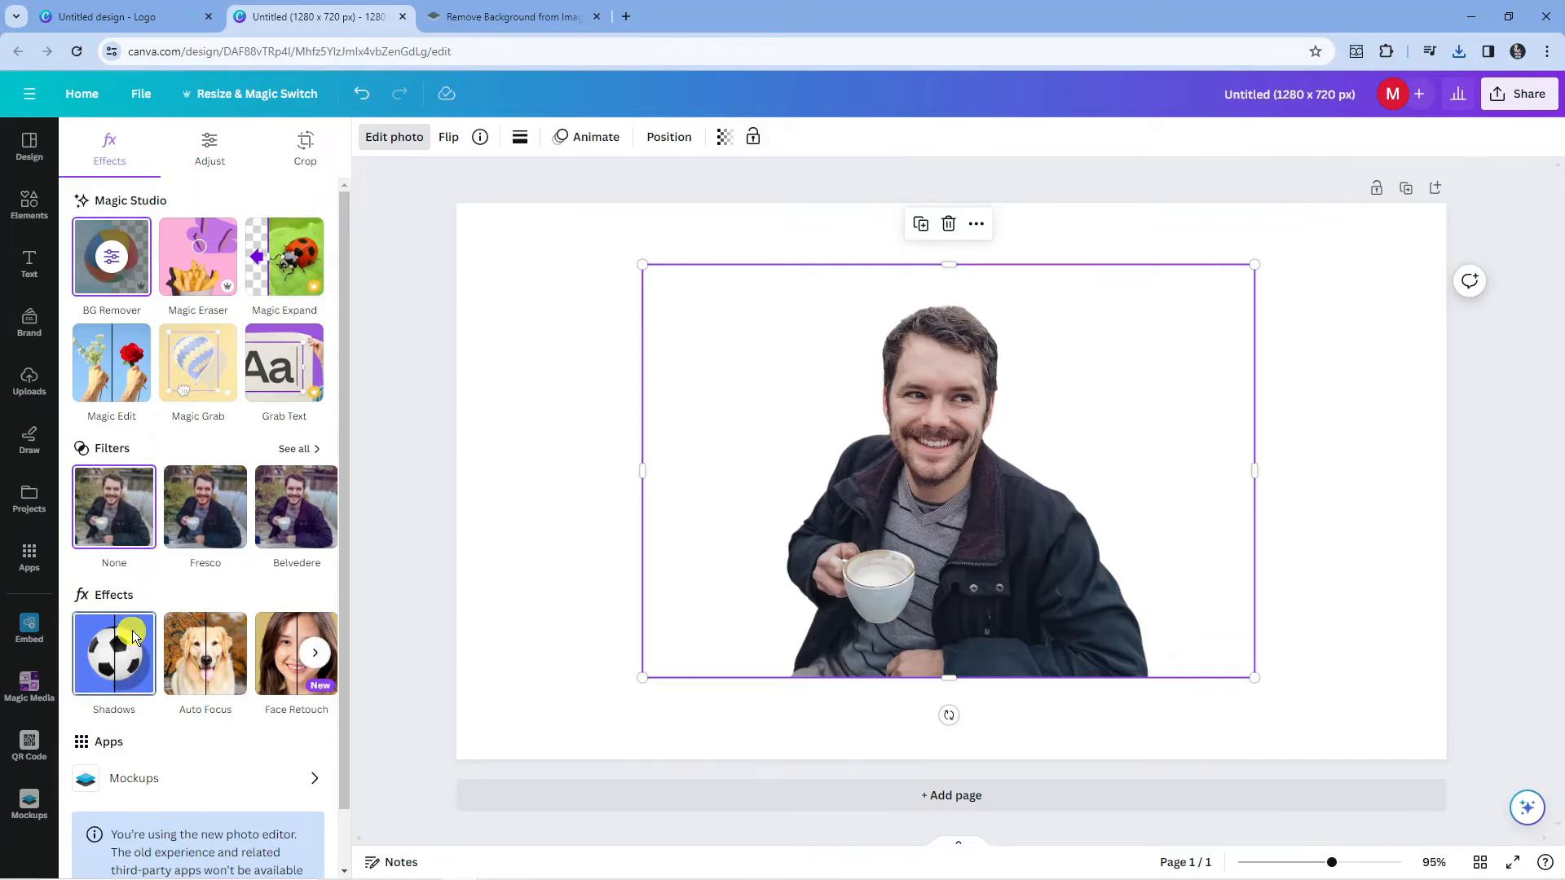
click(112, 654)
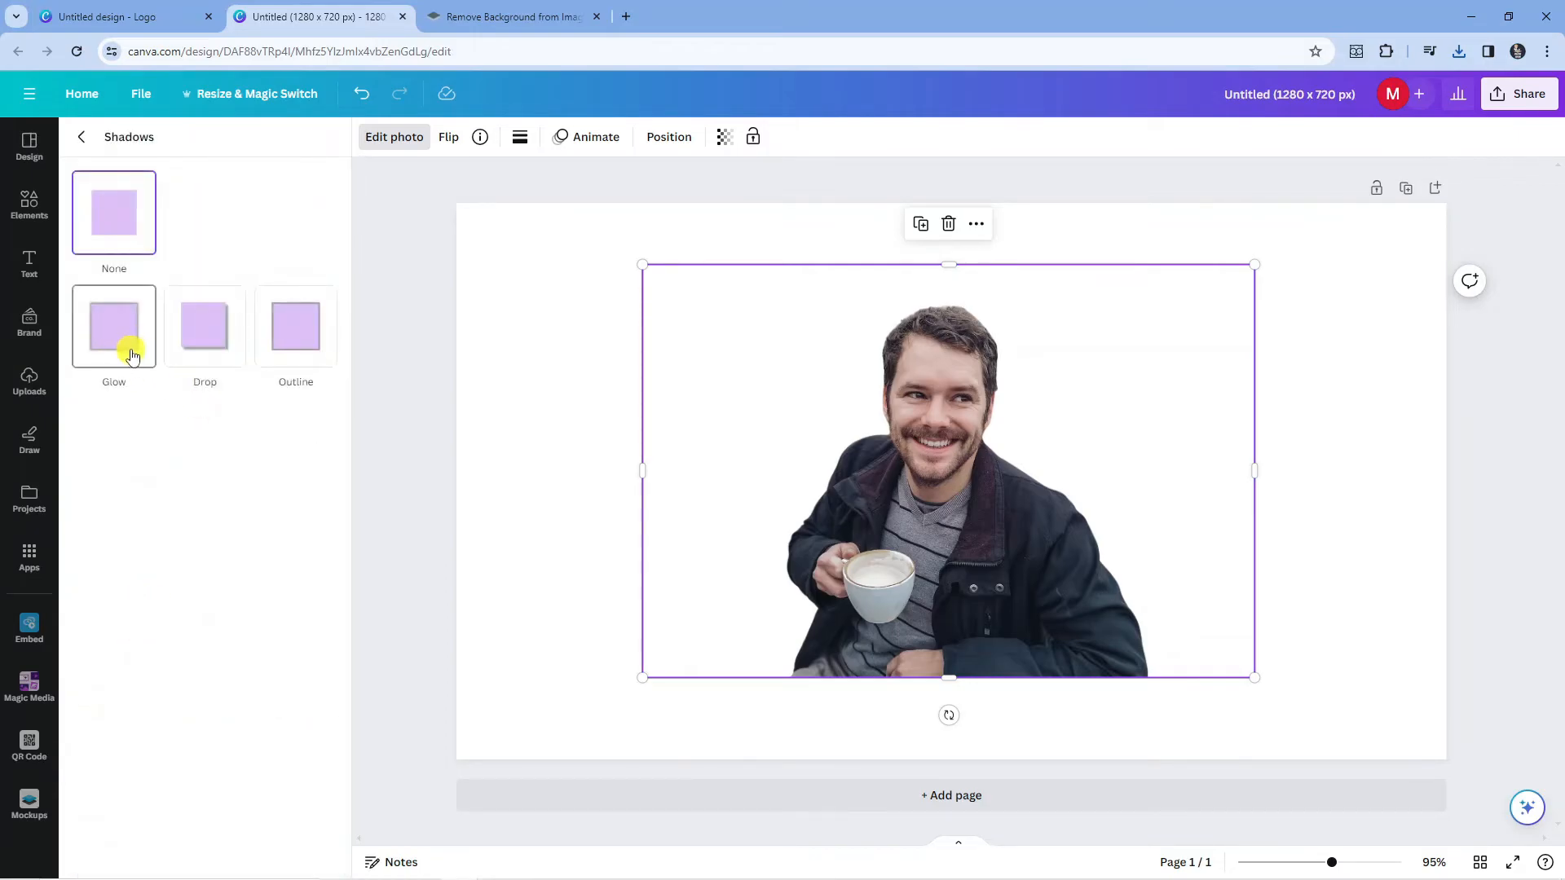
click(114, 326)
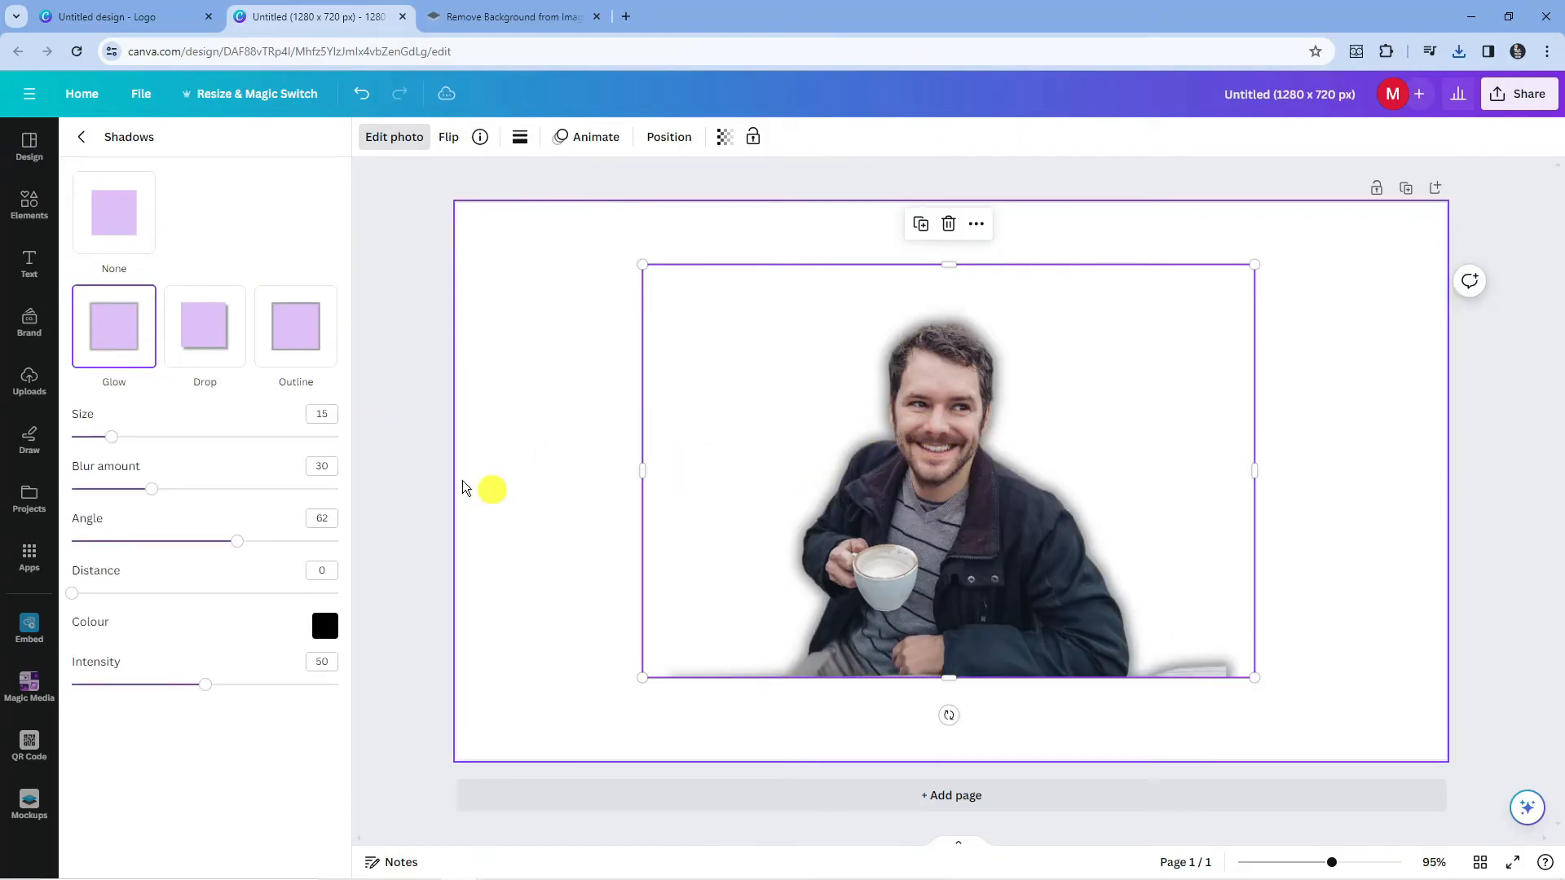
click(114, 212)
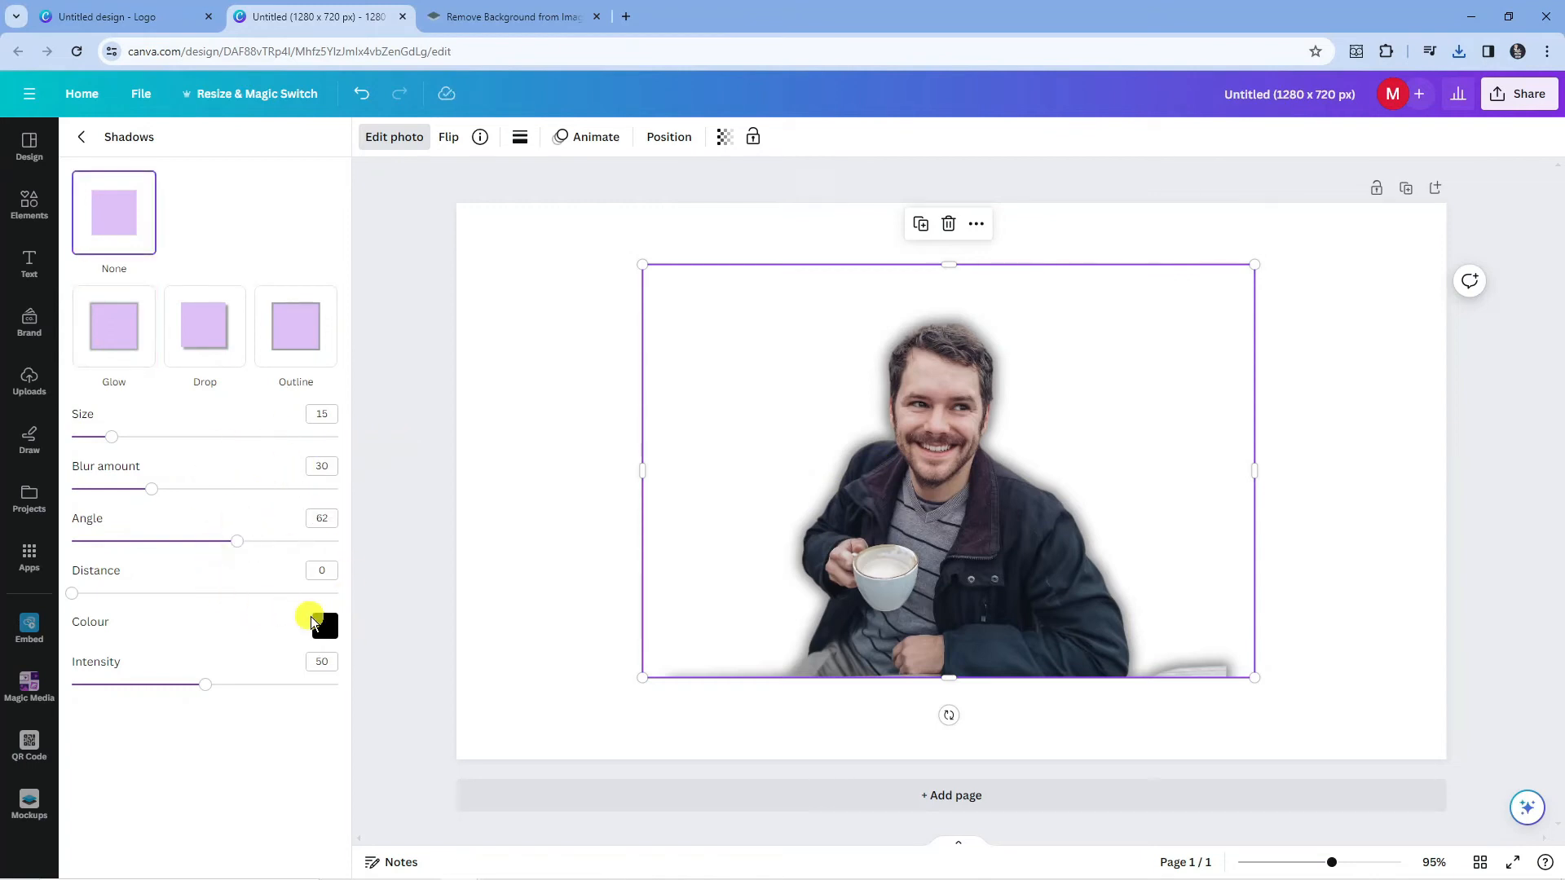
- Change the glow colour from black to a red shade
click(325, 626)
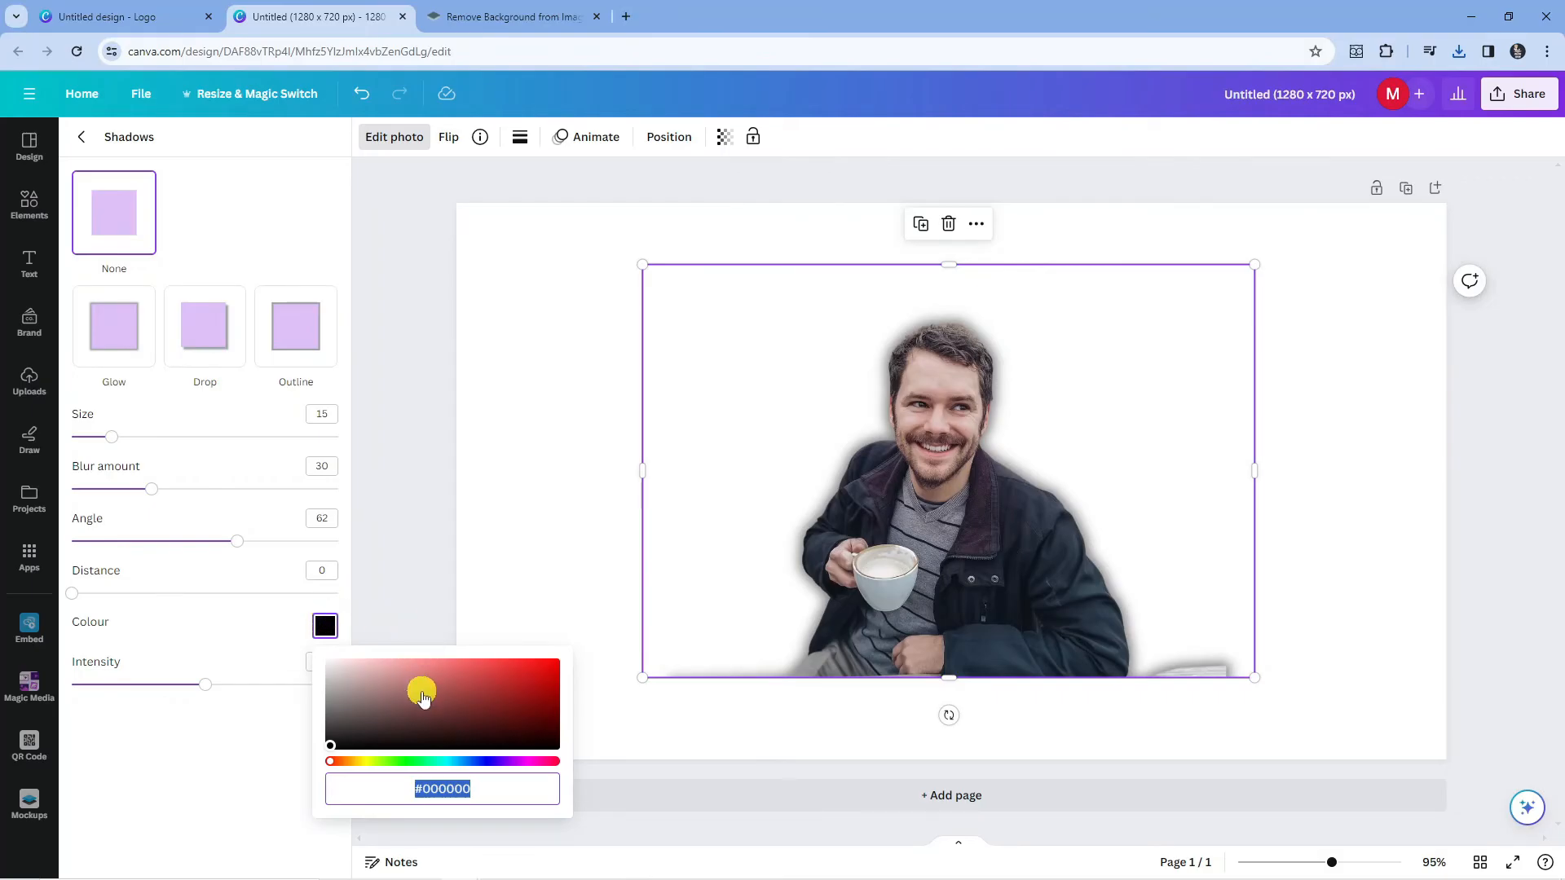
drag(423, 694, 557, 646)
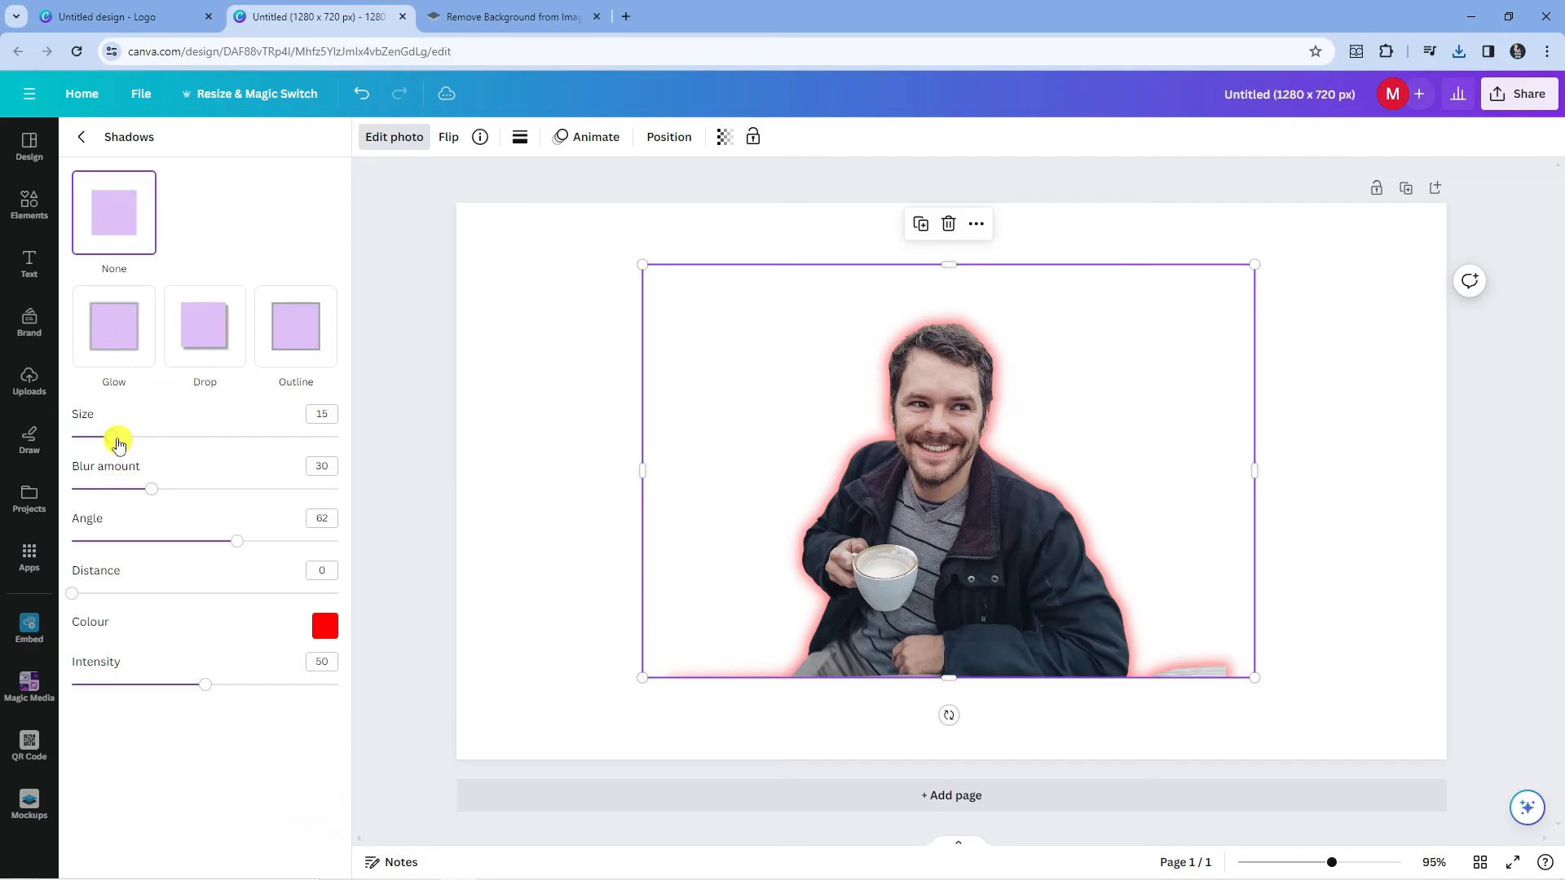
- Set the red glow to size 15, blur 34, angle 41 and distance 0
drag(117, 437, 260, 436)
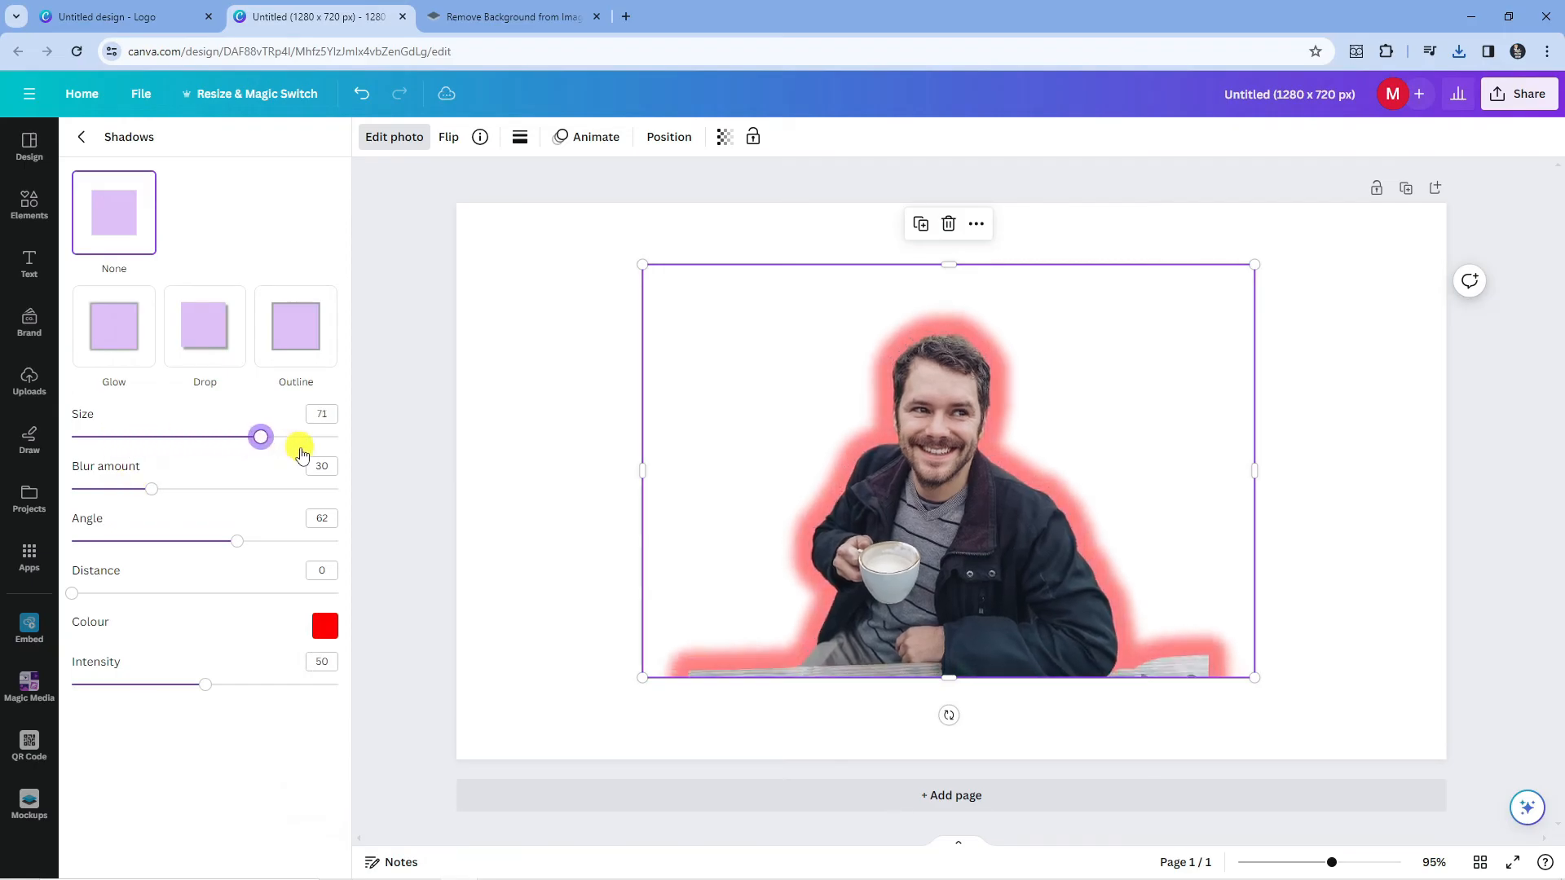
drag(260, 437, 112, 436)
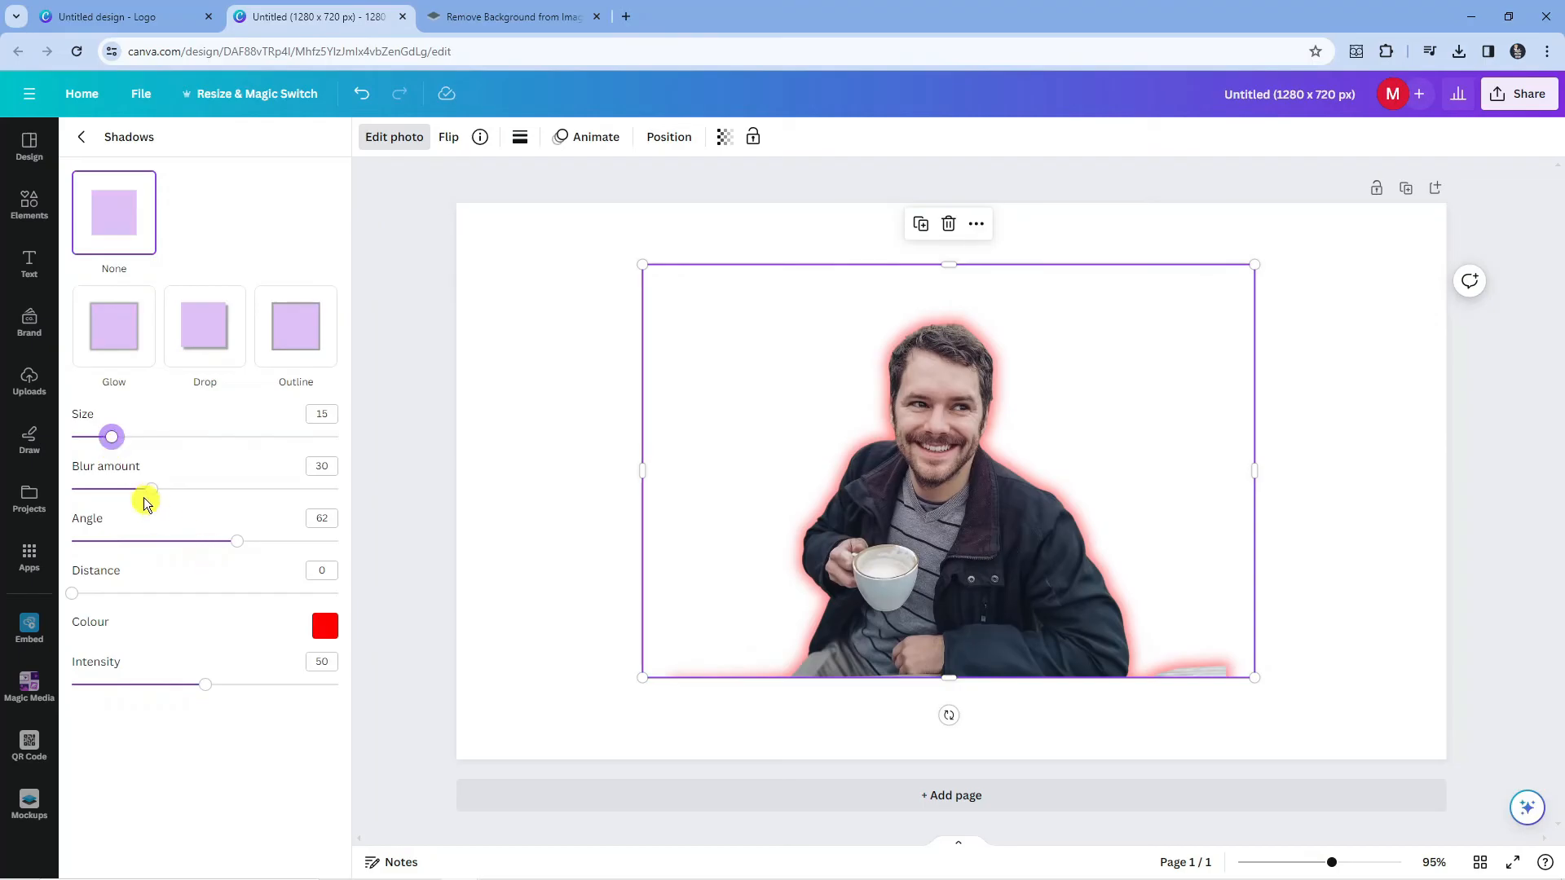
drag(150, 489, 78, 489)
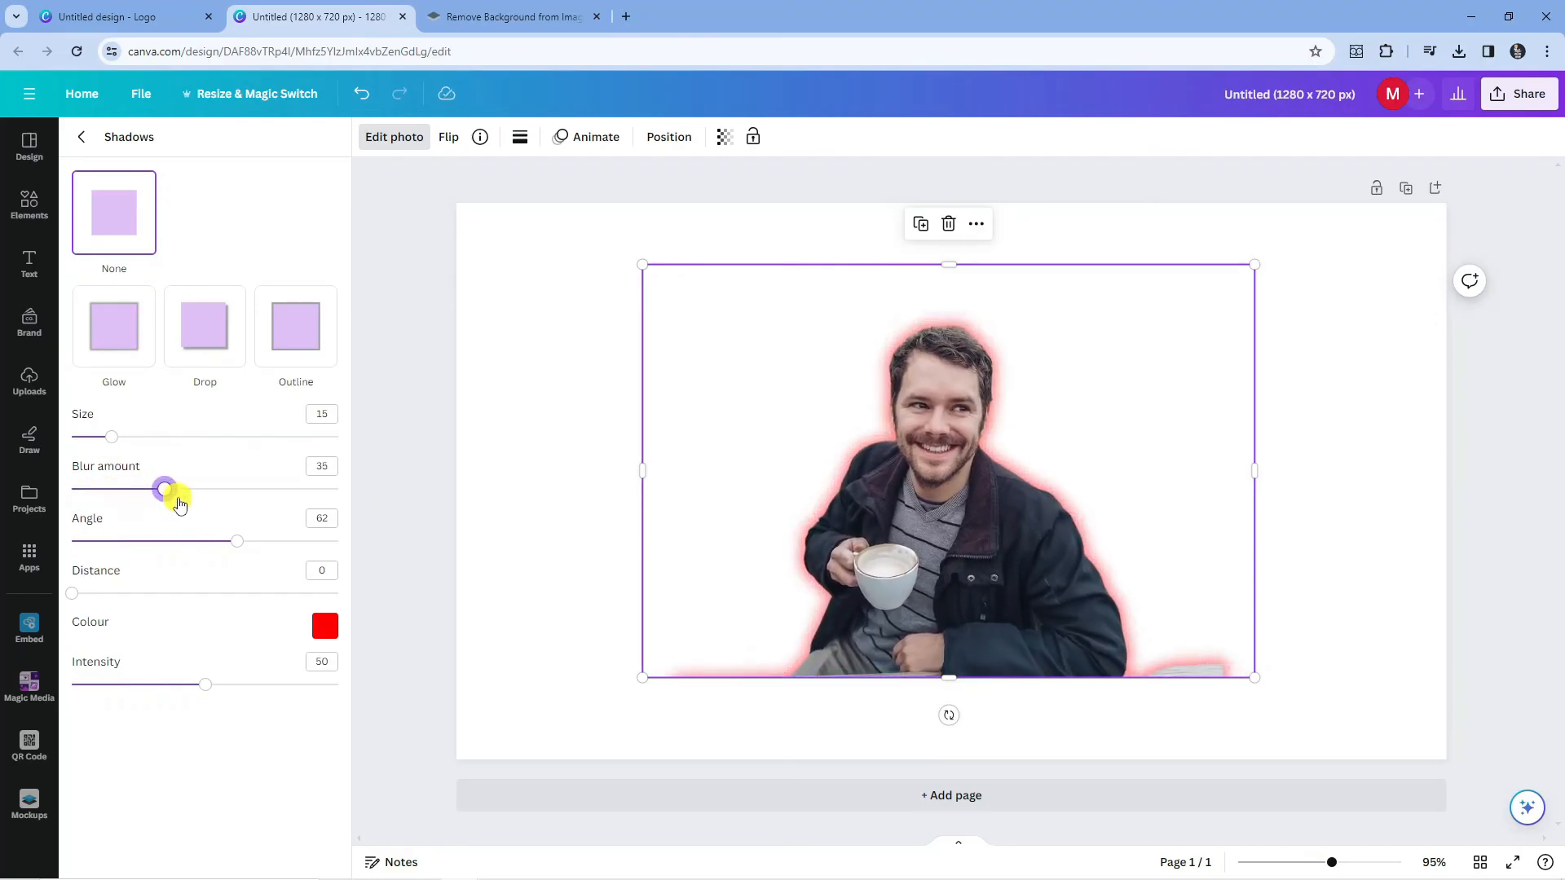
drag(168, 489, 162, 489)
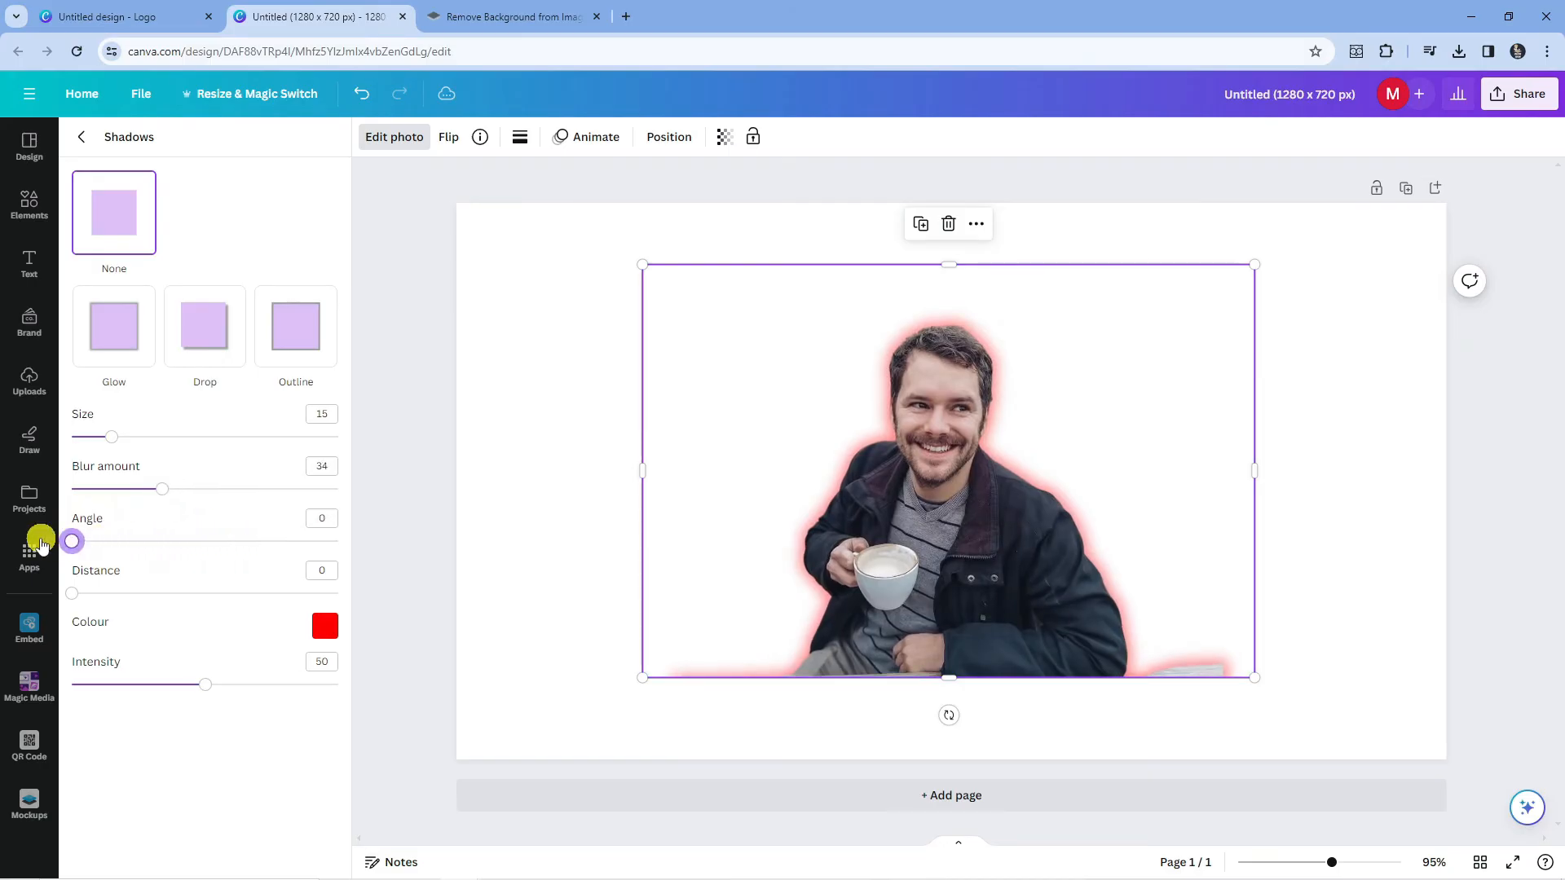
drag(71, 540, 190, 540)
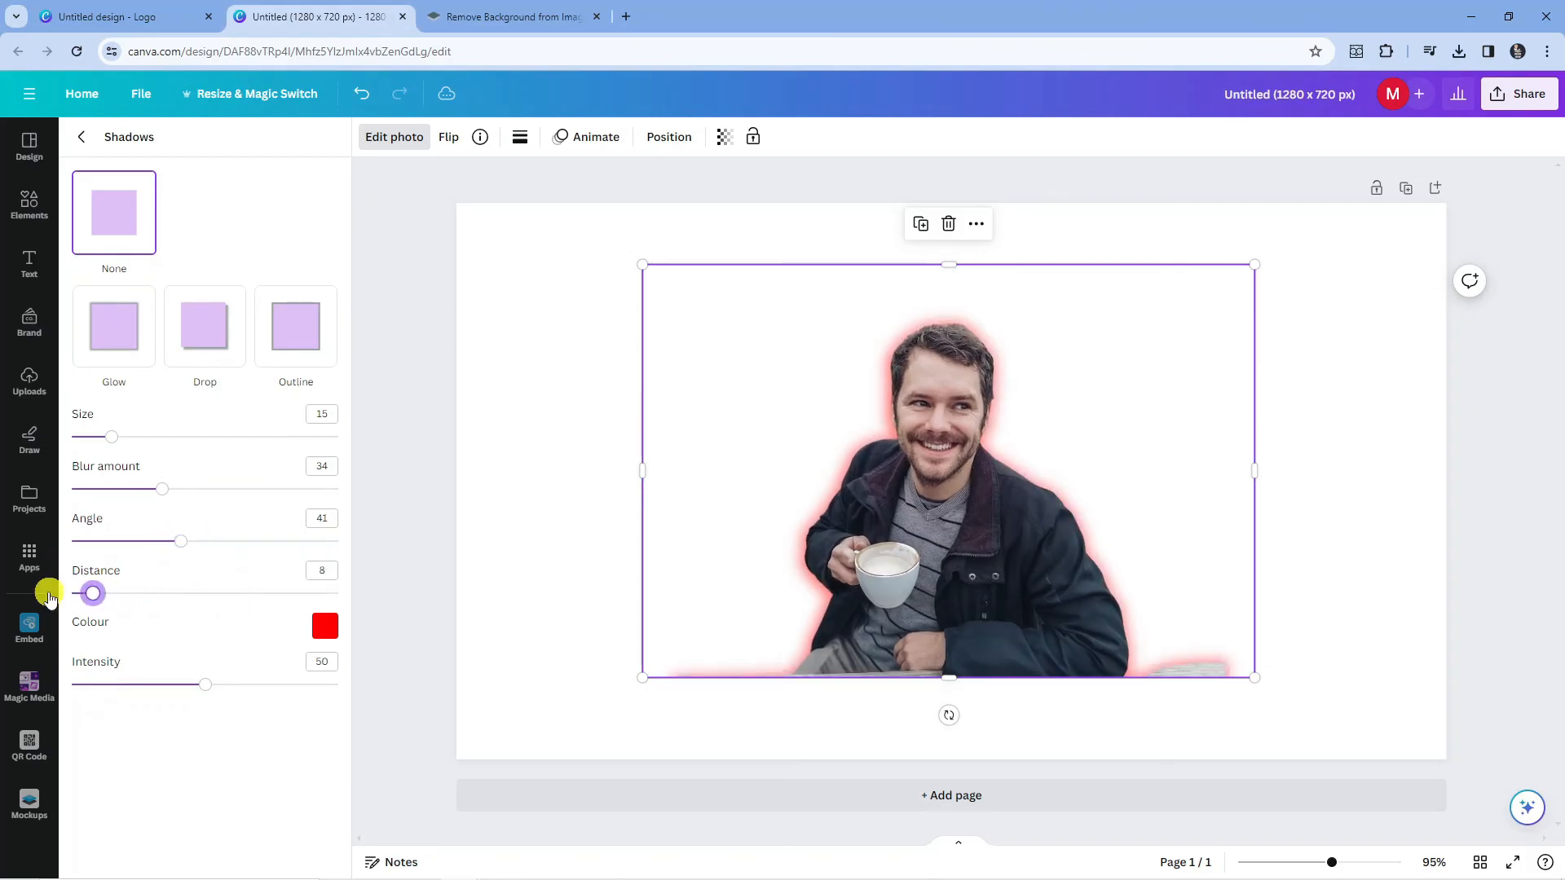
drag(93, 593, 70, 592)
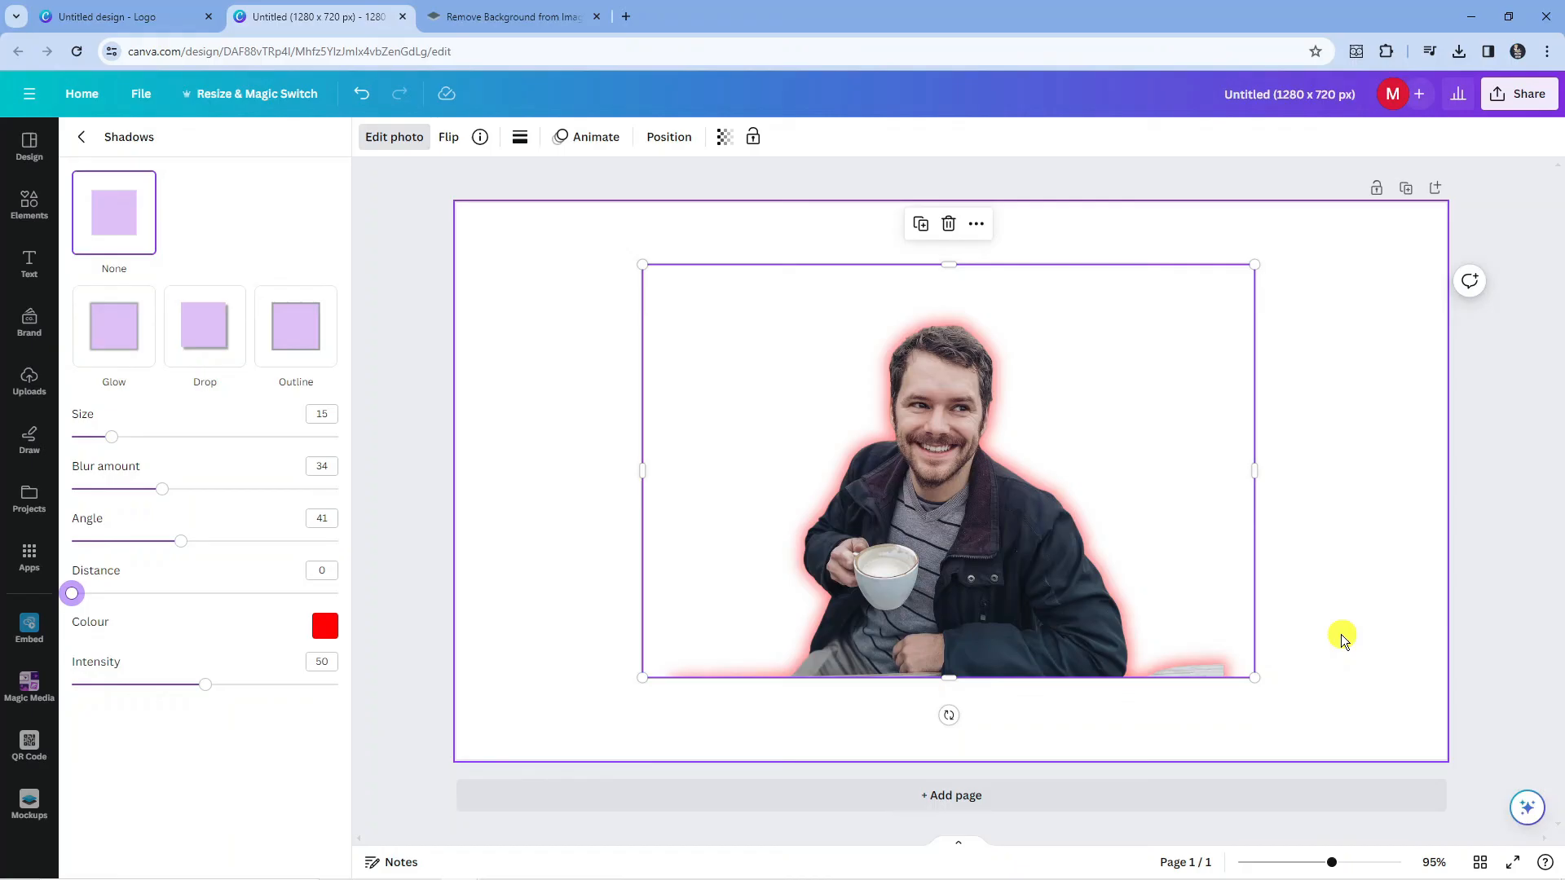
mouse_move(1340, 639)
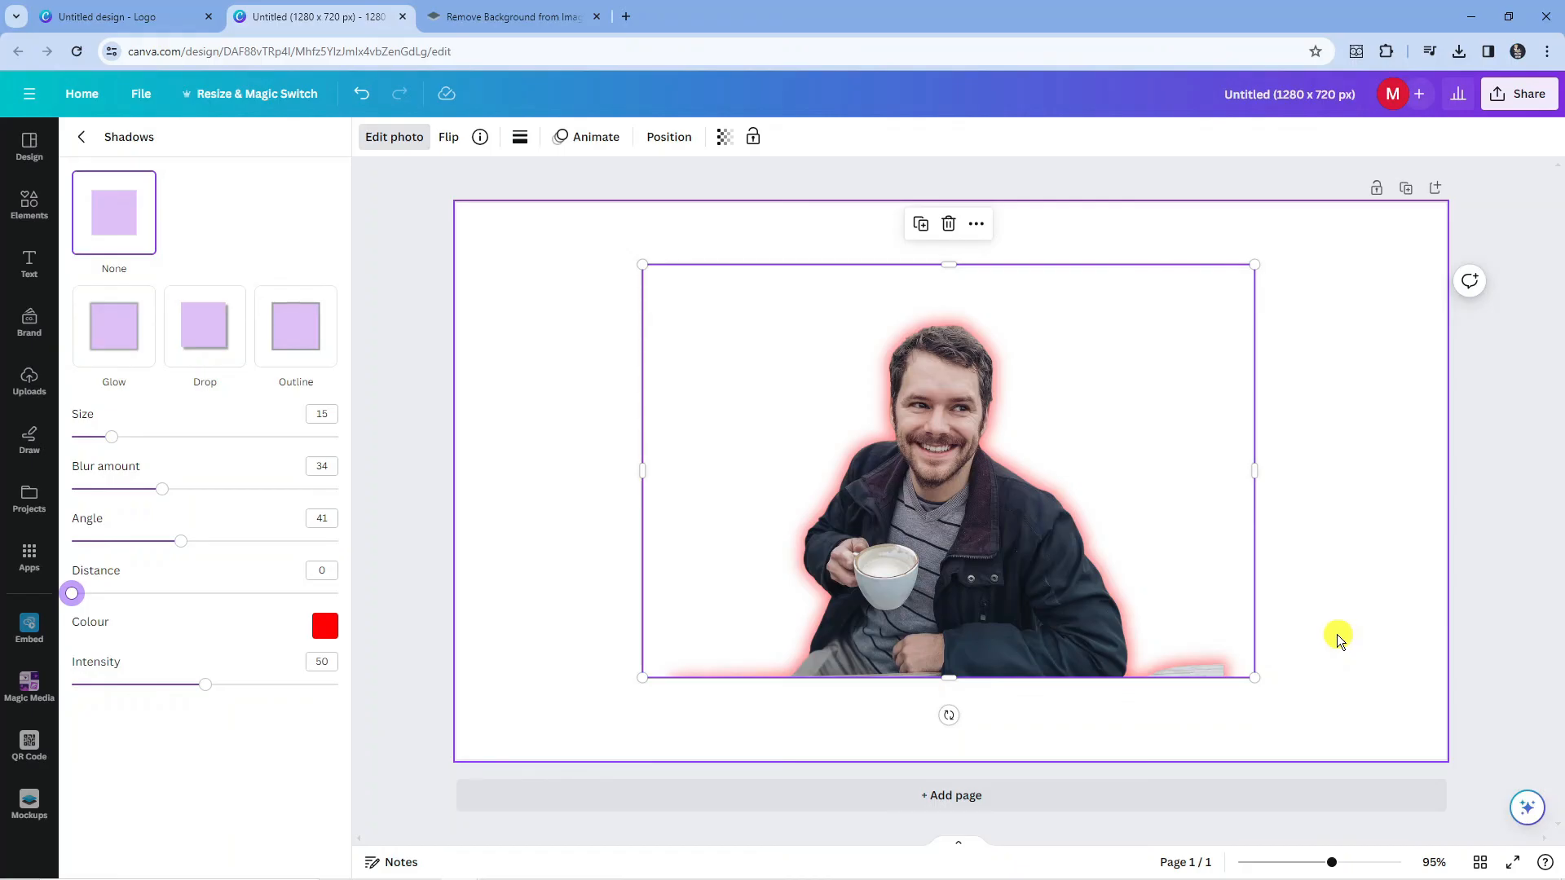